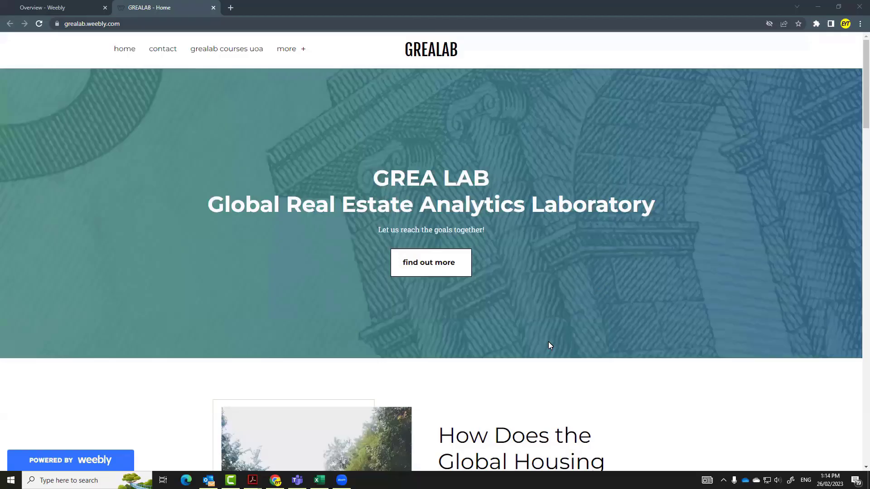
mouse_move(161, 190)
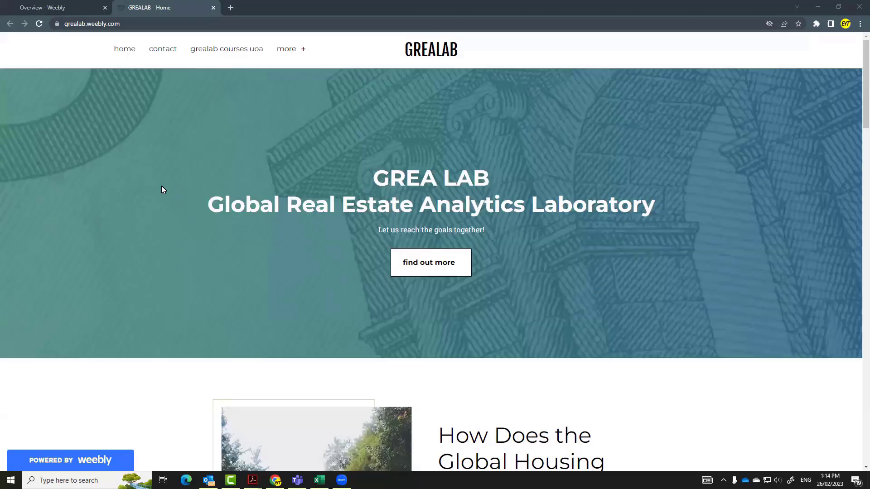
mouse_move(281, 58)
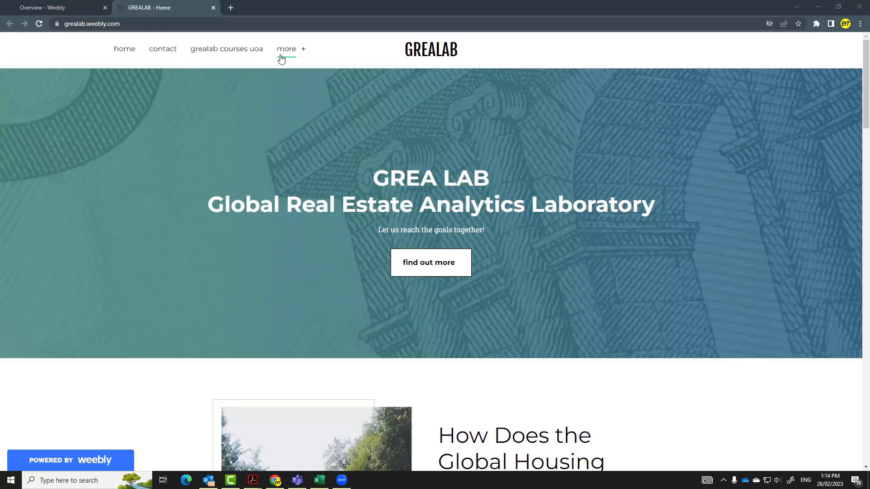
Step: Navigate via 'more' to the Global House Price Data Series page and scroll through its Dallas Fed, OECD and IMF sources
click(286, 48)
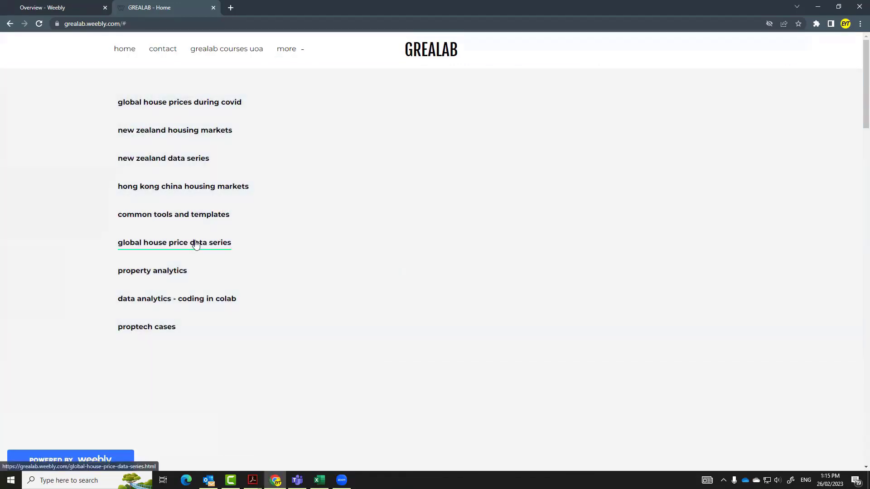
click(174, 243)
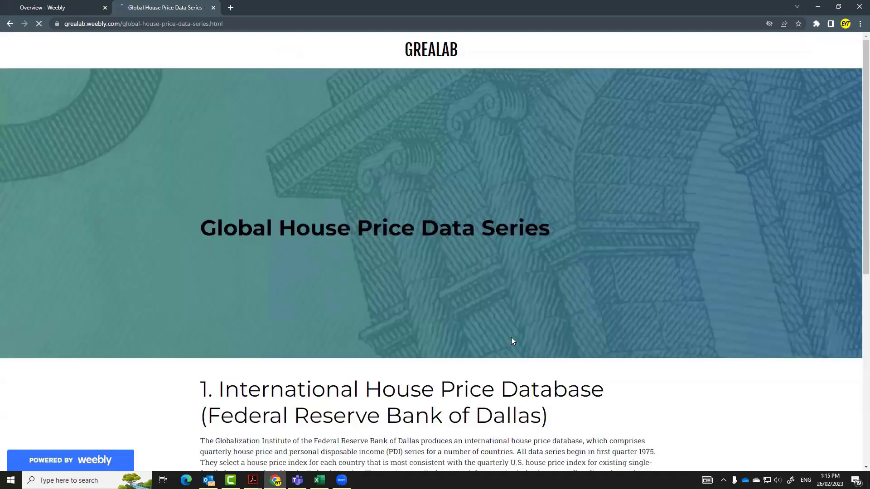
scroll(down, 3)
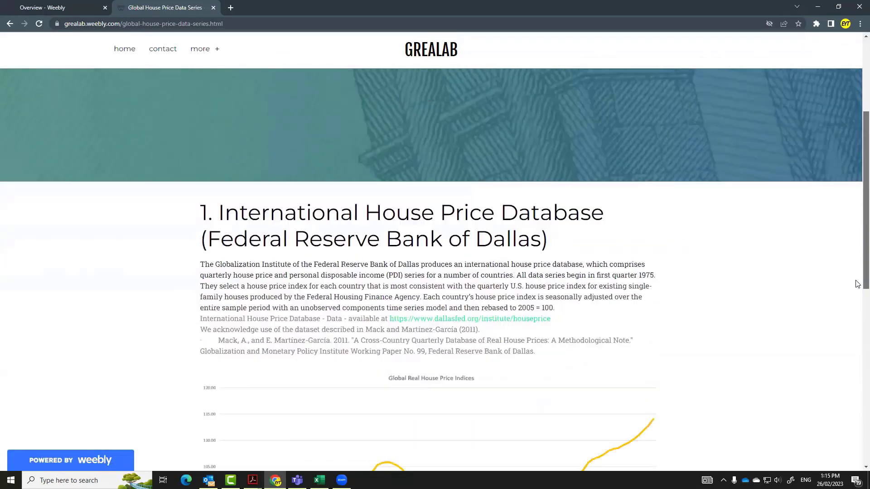
scroll(down, 3)
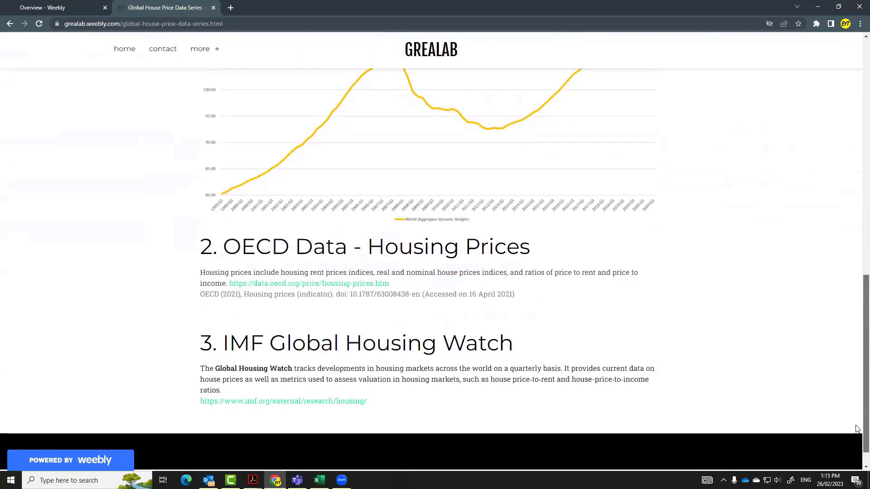
mouse_move(317, 286)
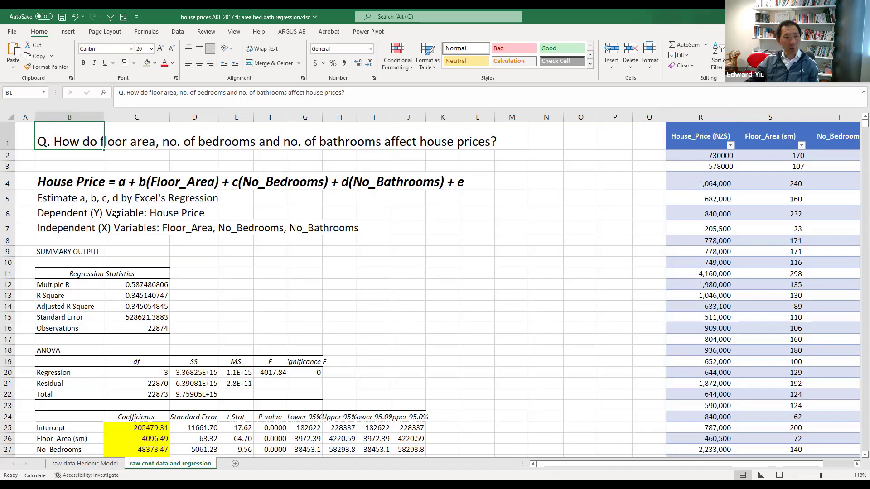
mouse_move(175, 175)
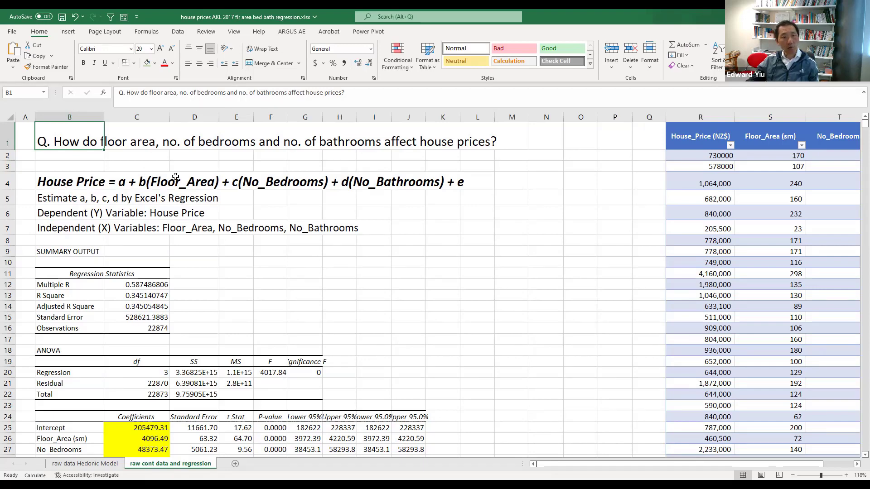
mouse_move(397, 207)
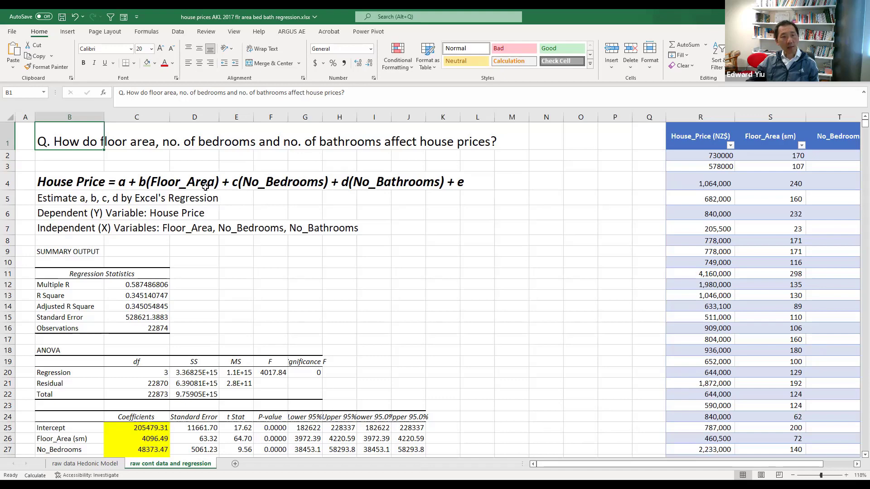
mouse_move(298, 189)
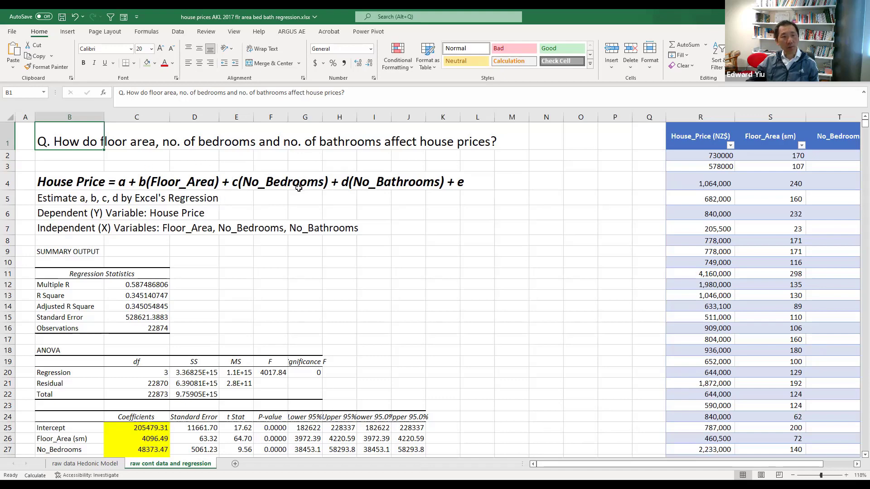
mouse_move(27, 189)
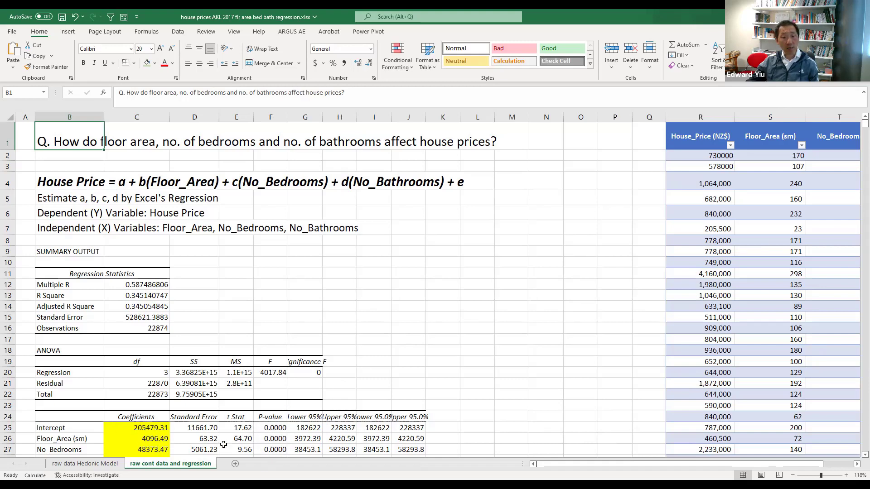
Step: Switch to the 'raw data Hedonic Model' sheet holding the regression and HPI table
click(85, 463)
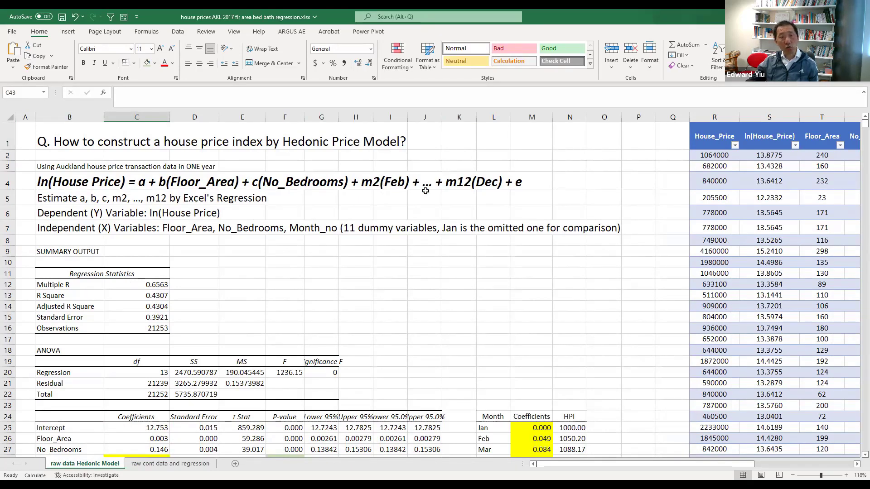
mouse_move(542, 255)
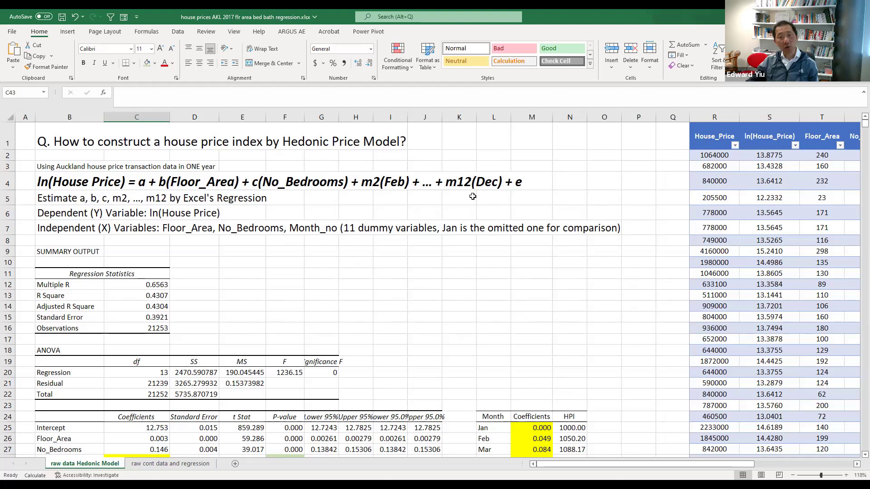
mouse_move(555, 182)
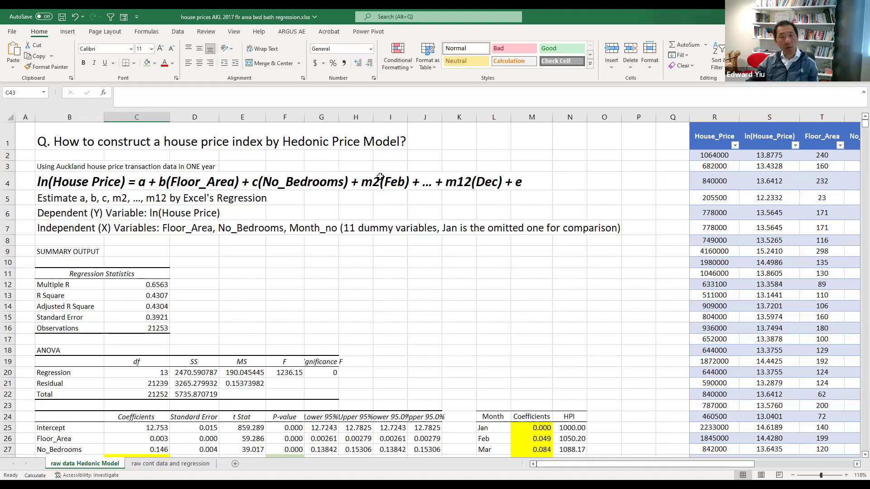
mouse_move(382, 190)
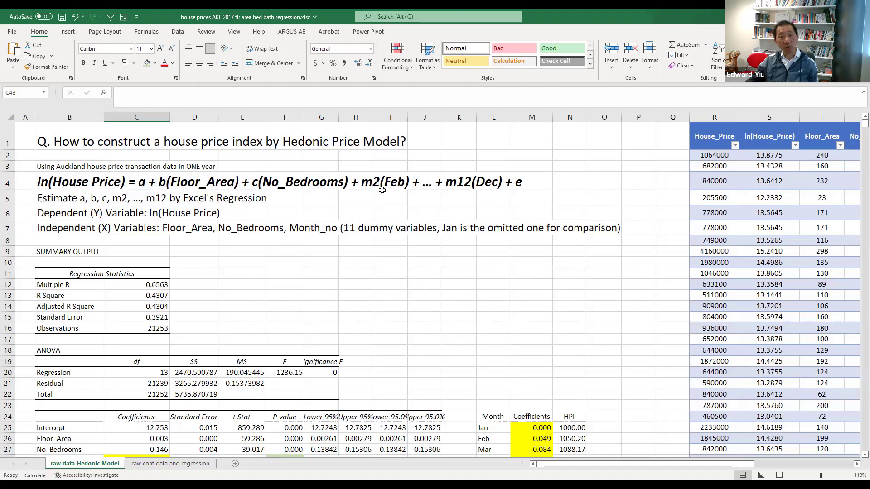
mouse_move(74, 183)
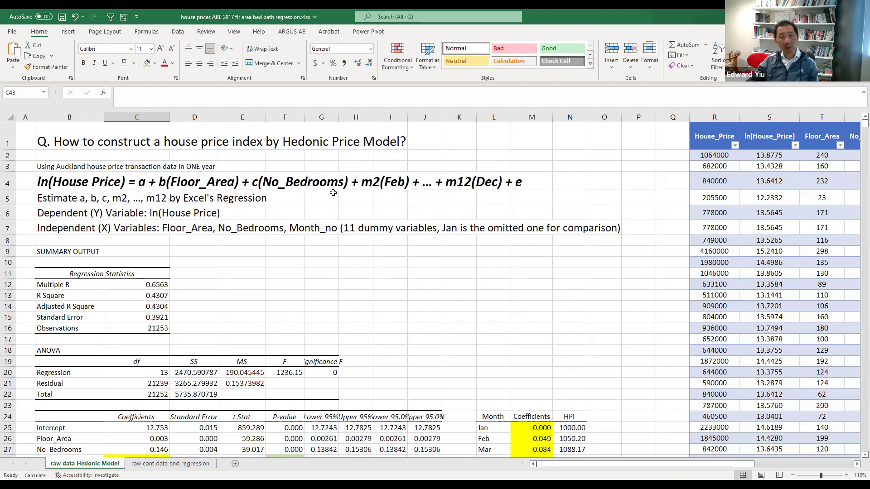
mouse_move(397, 193)
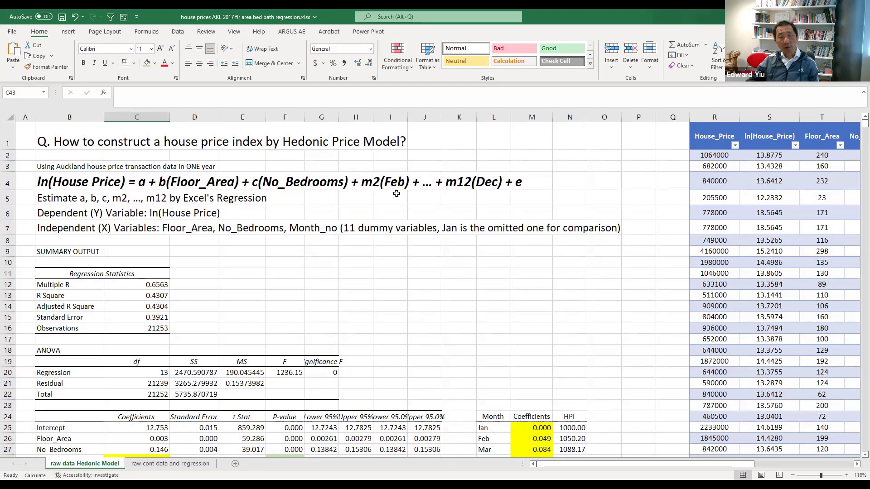
mouse_move(438, 194)
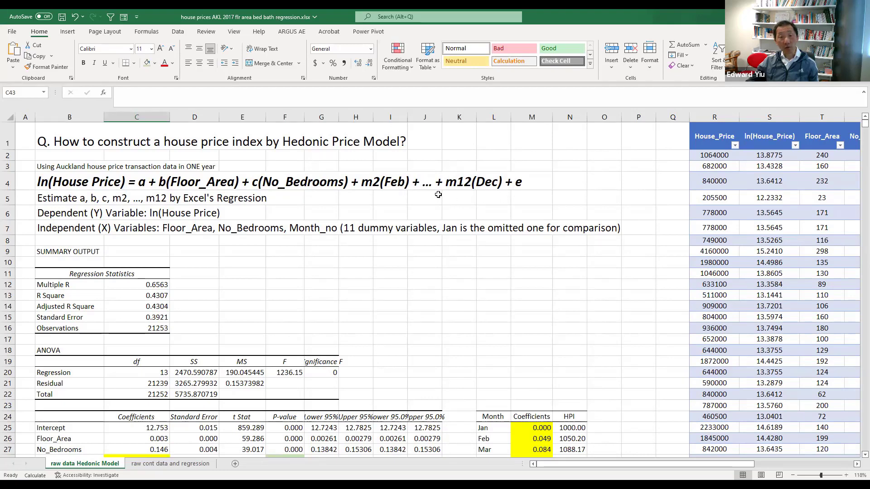
mouse_move(400, 193)
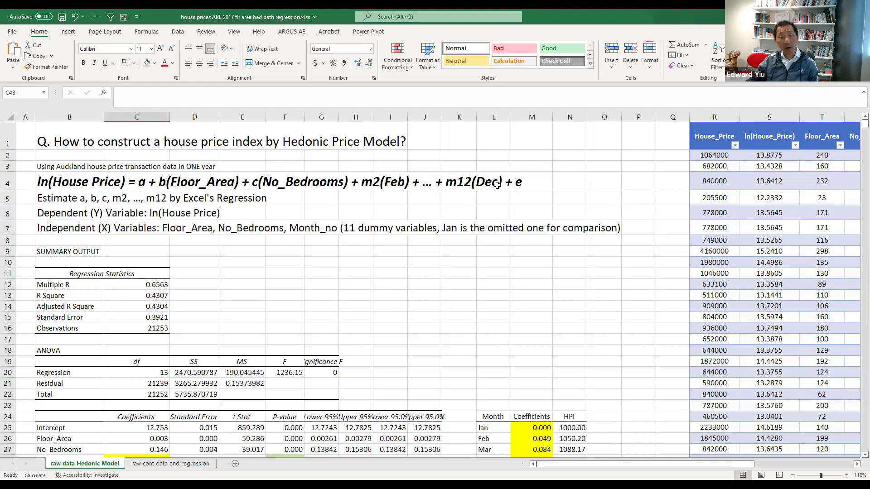
mouse_move(370, 190)
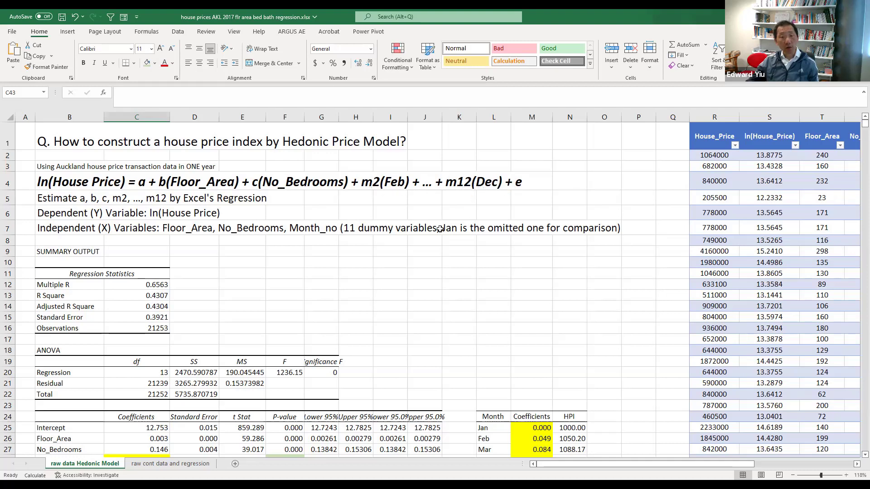
mouse_move(500, 219)
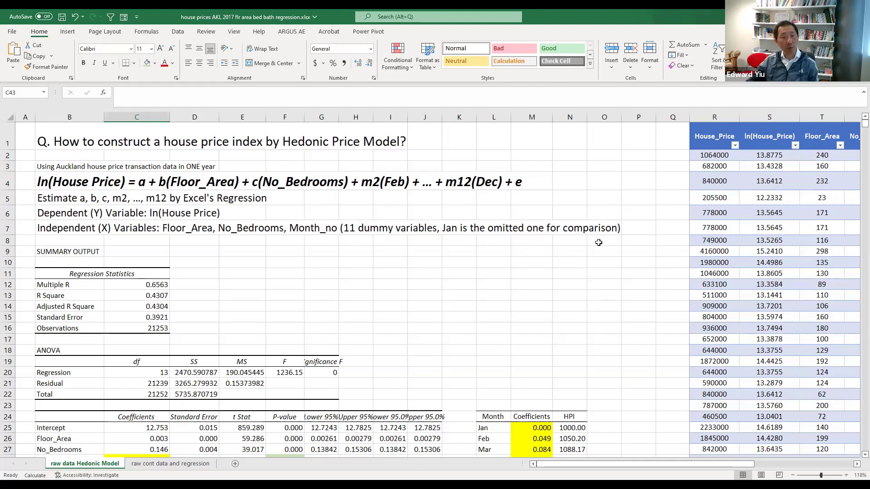
mouse_move(380, 190)
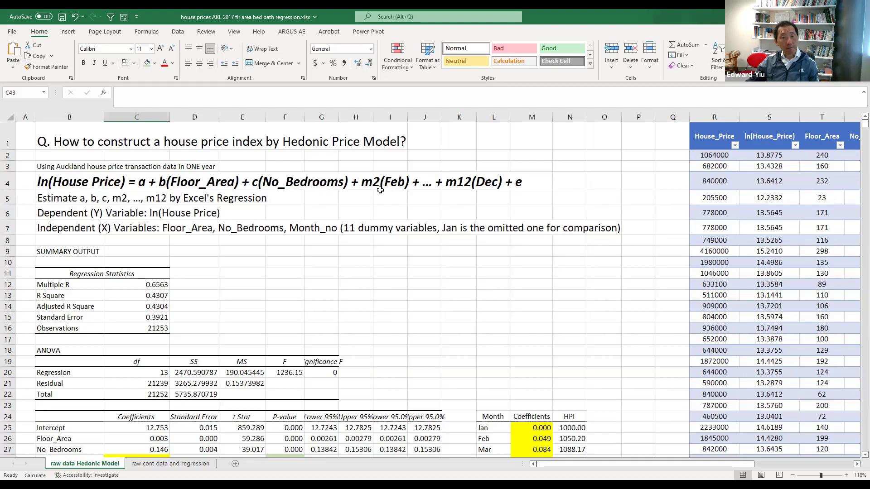
mouse_move(367, 189)
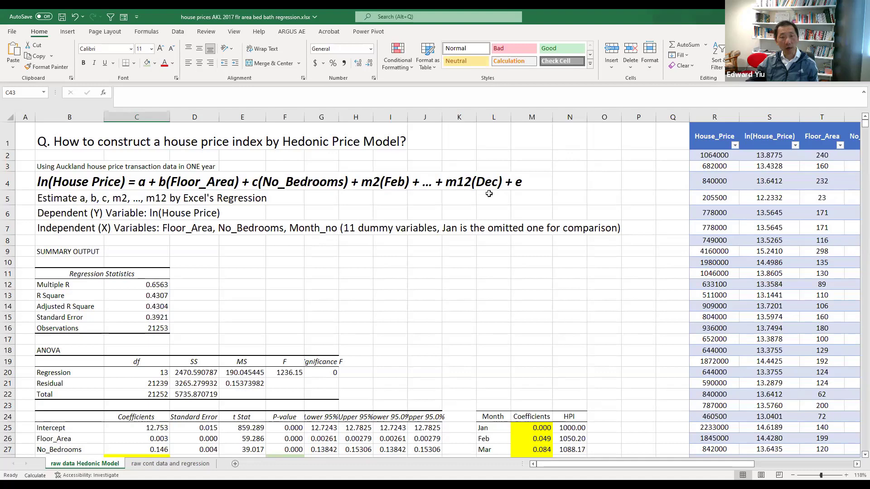
mouse_move(174, 145)
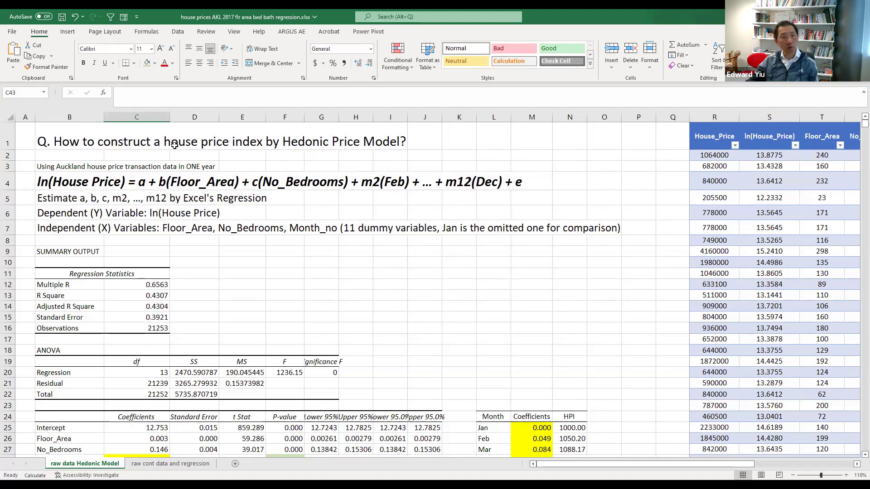
mouse_move(259, 145)
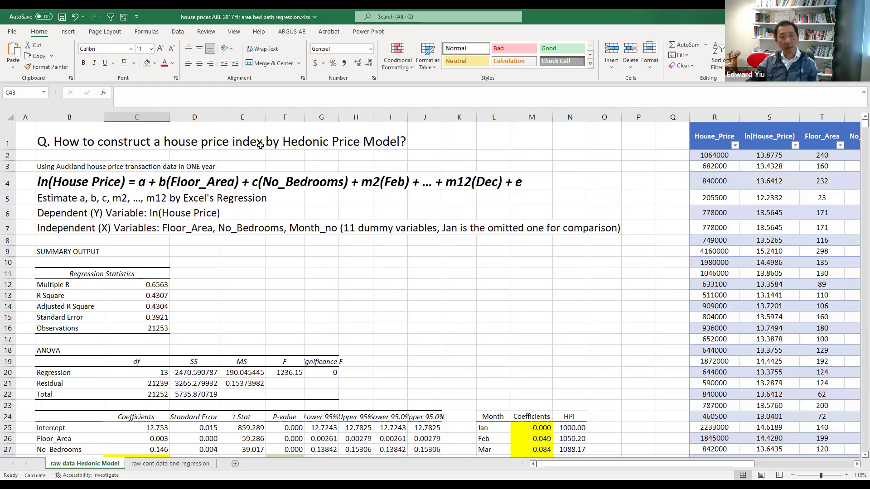
mouse_move(136, 227)
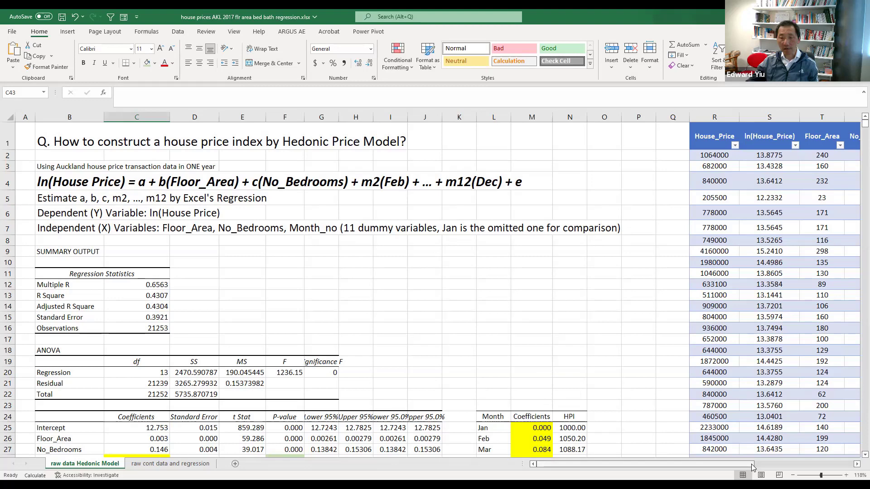
scroll(right, 3)
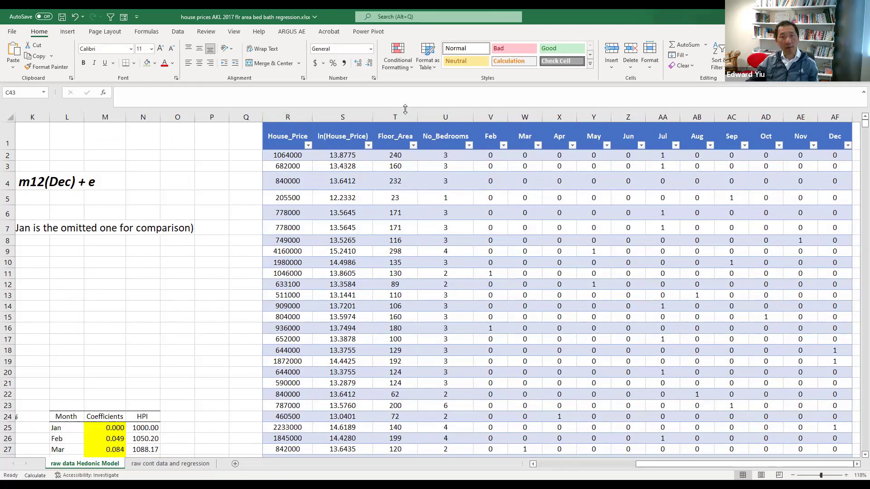
mouse_move(431, 303)
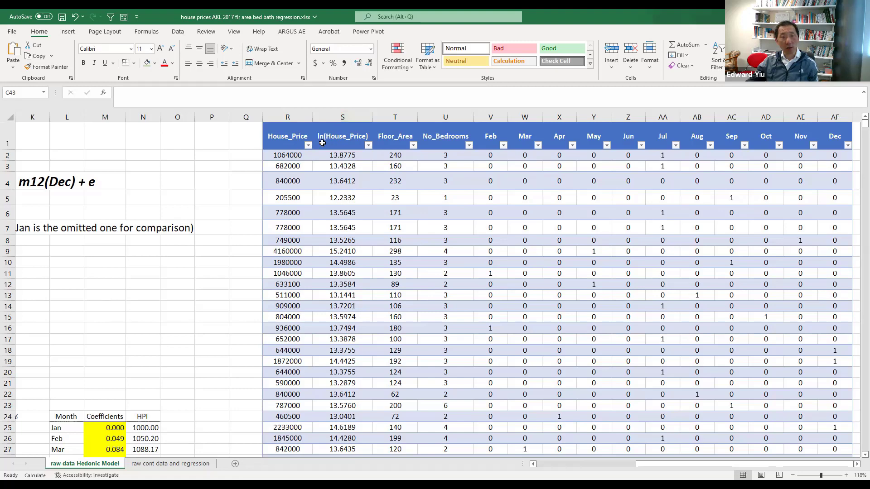
mouse_move(488, 136)
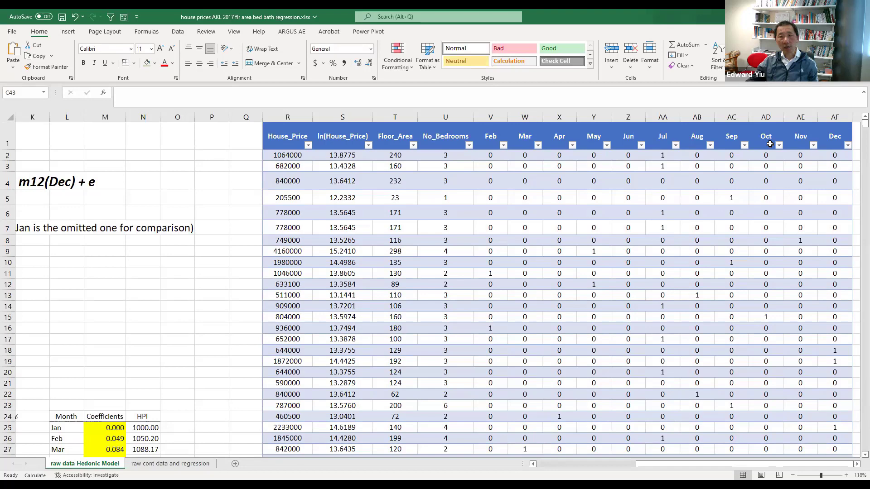
mouse_move(734, 138)
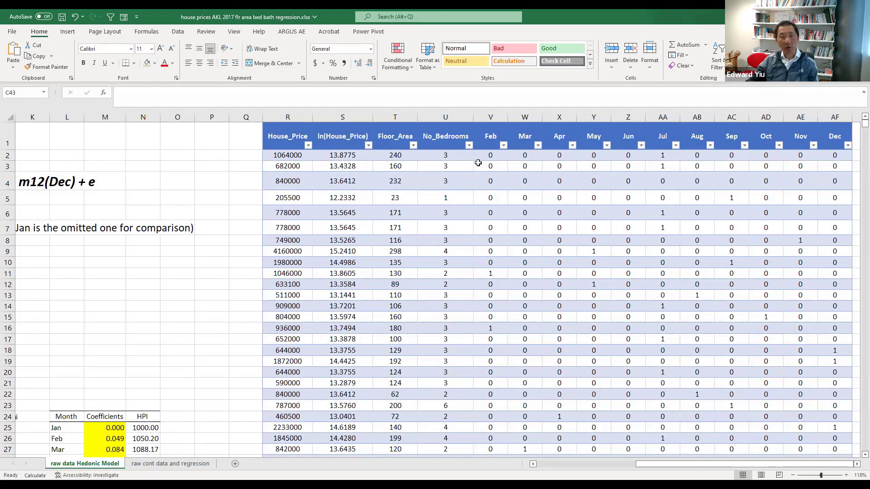
mouse_move(833, 166)
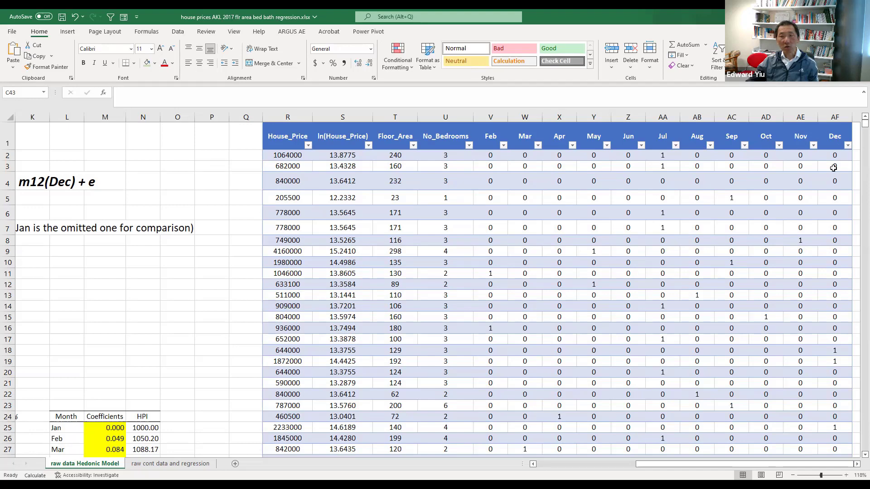
mouse_move(672, 152)
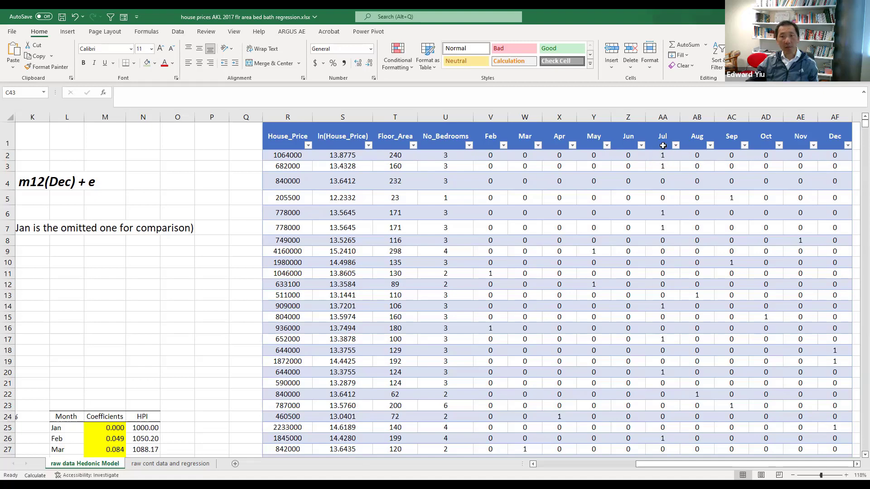
mouse_move(665, 158)
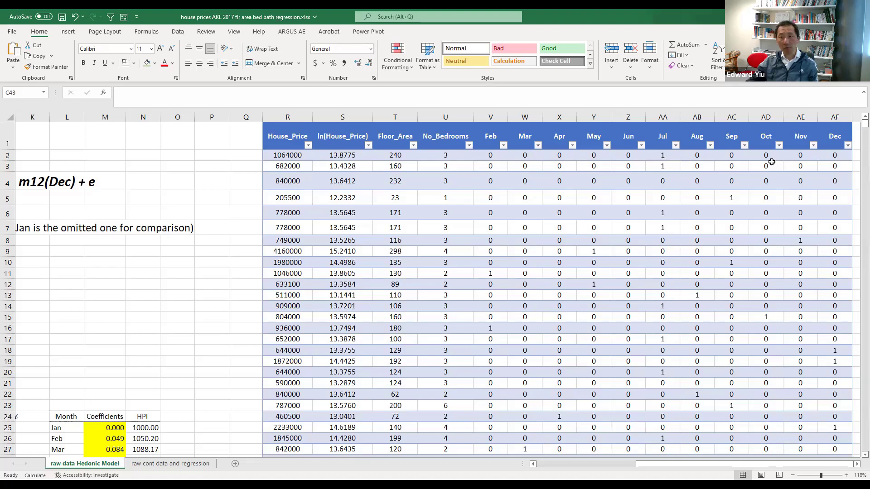
mouse_move(778, 189)
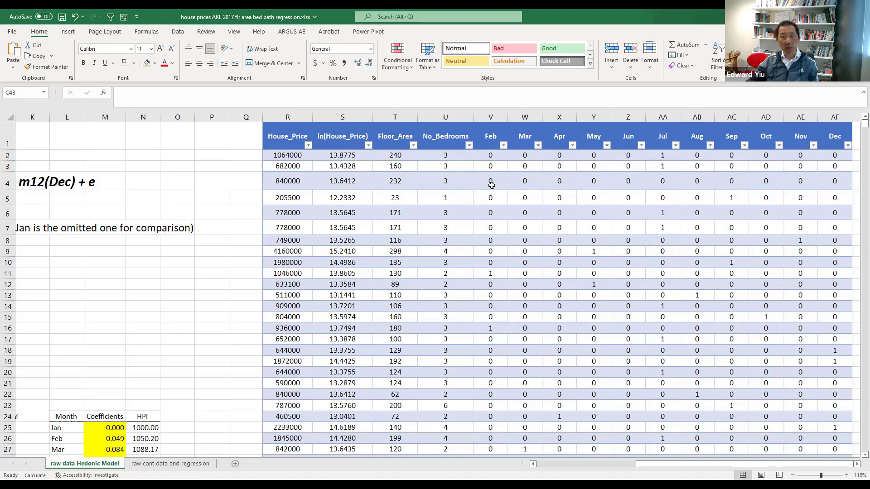
mouse_move(474, 221)
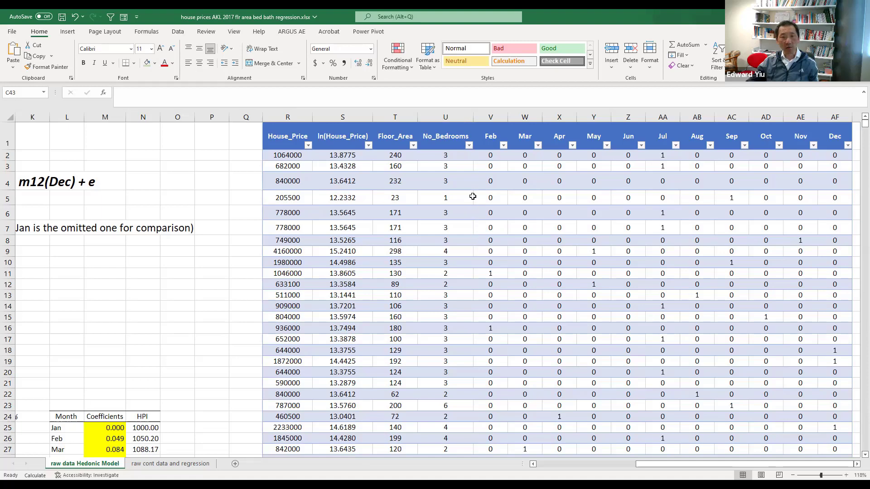
mouse_move(528, 169)
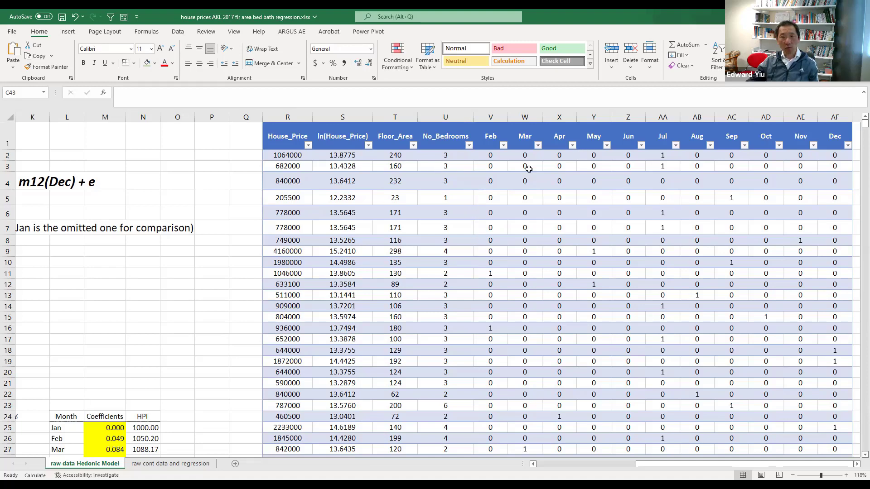
mouse_move(848, 173)
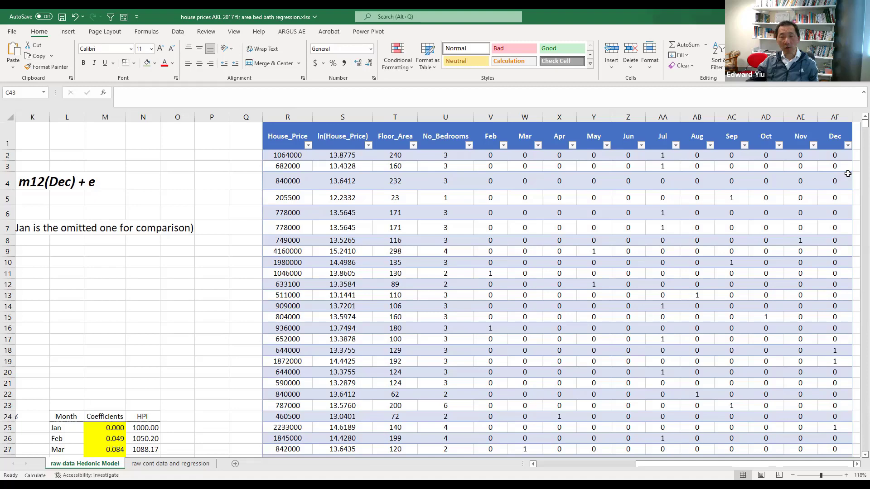
mouse_move(473, 149)
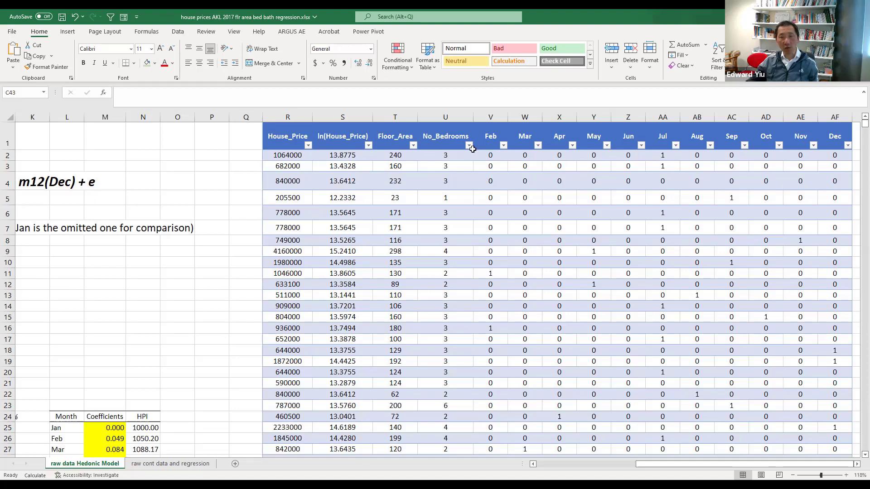
mouse_move(560, 156)
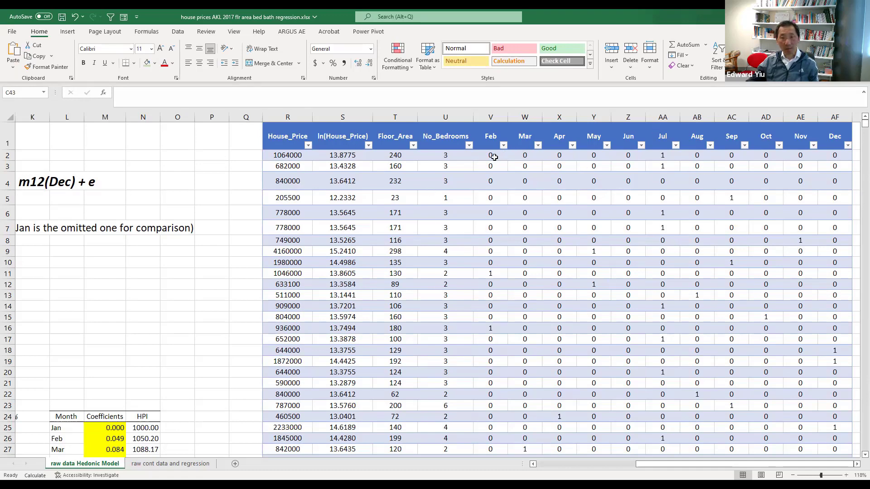
mouse_move(553, 152)
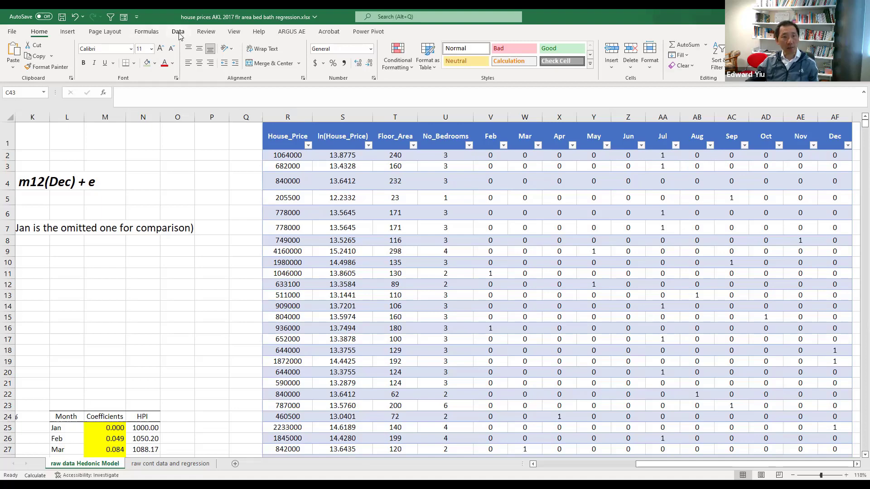
Step: Configure Regression with Y range S1:S21254, X range T1 through the Dec column, and output at B9
click(177, 31)
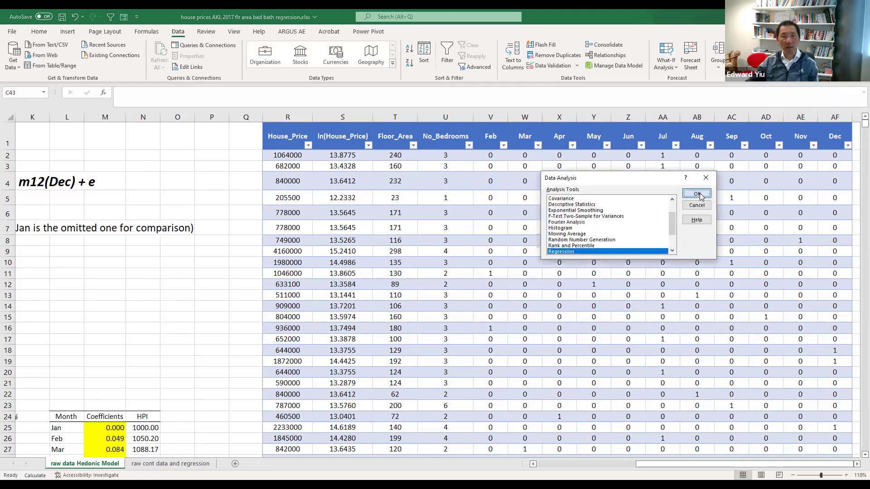
click(696, 194)
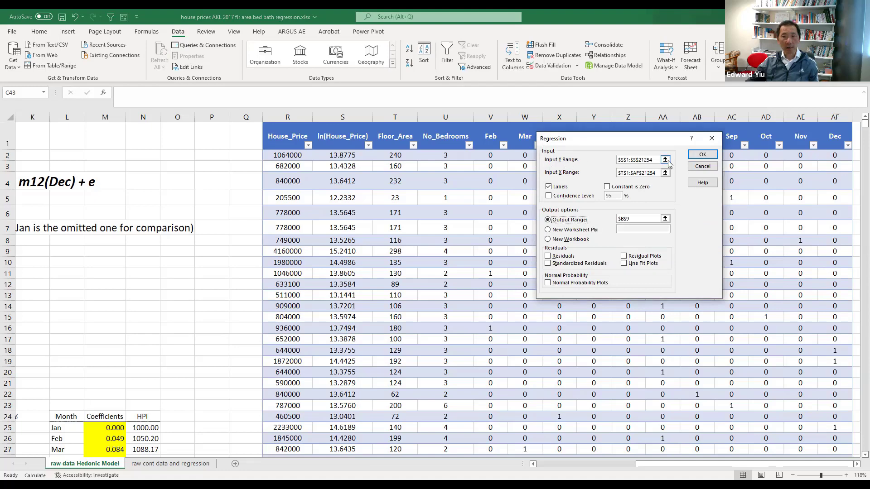
click(665, 159)
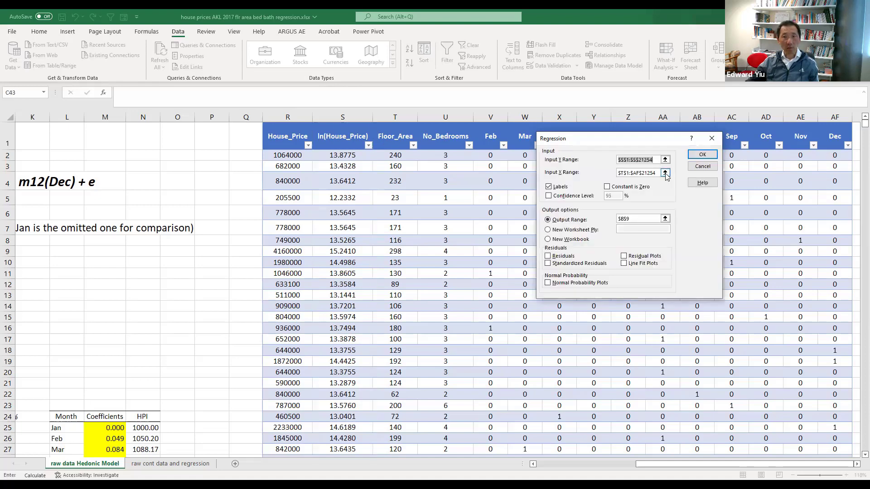
click(665, 172)
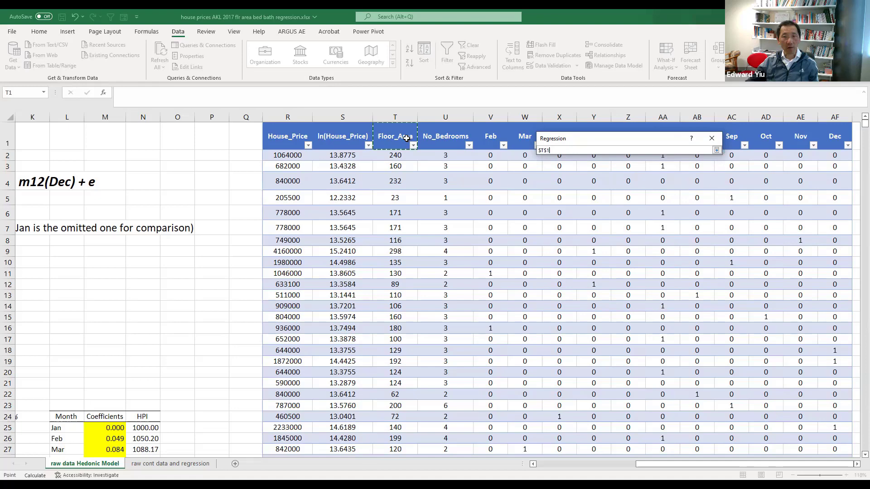
drag(394, 136, 444, 136)
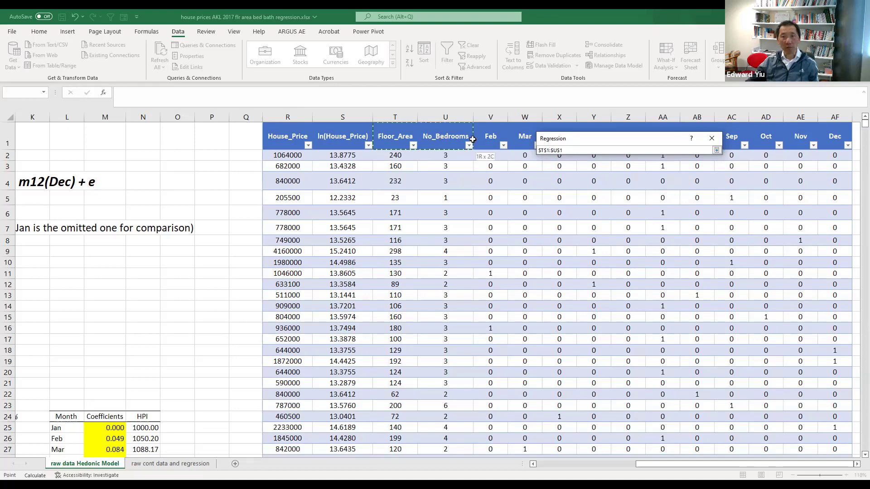
mouse_move(842, 149)
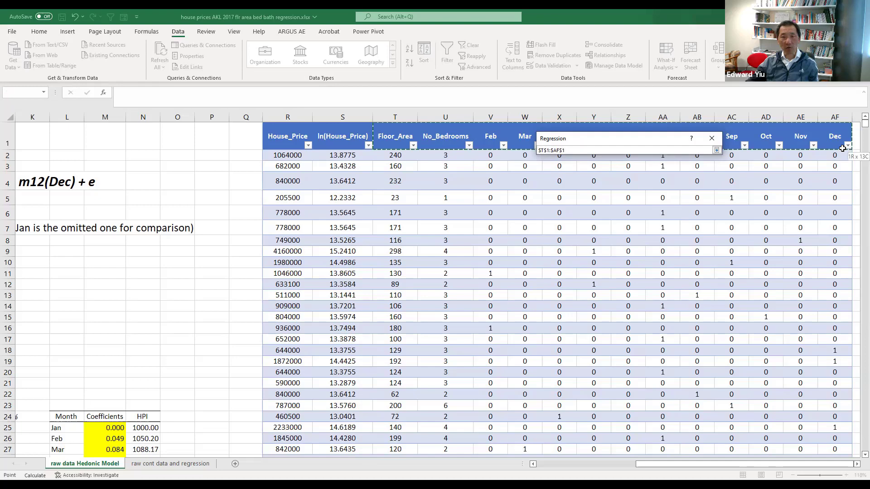
drag(843, 148, 843, 160)
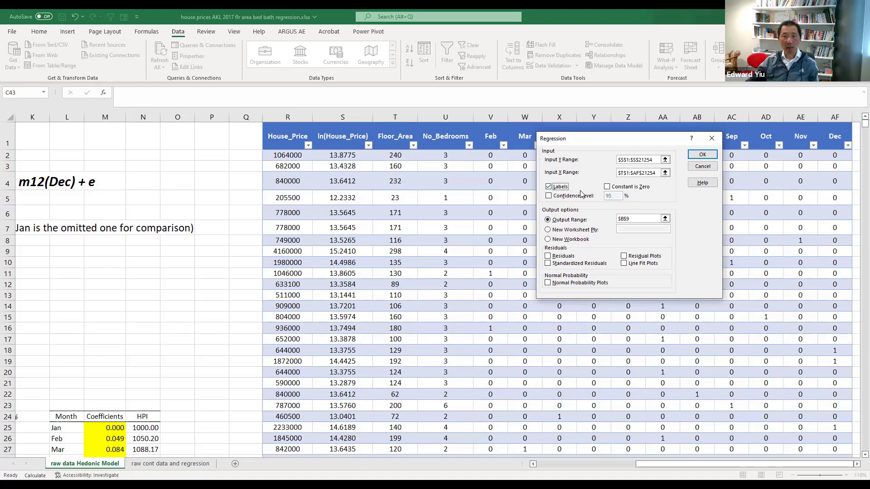
click(547, 219)
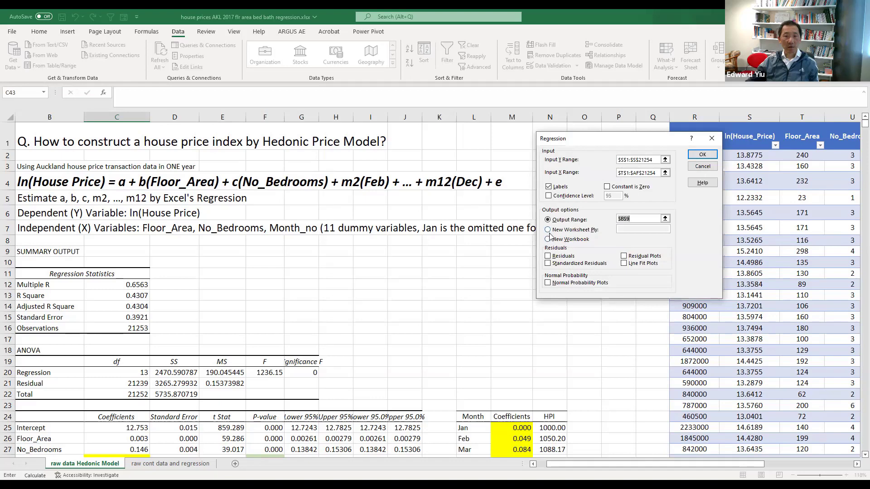
mouse_move(559, 233)
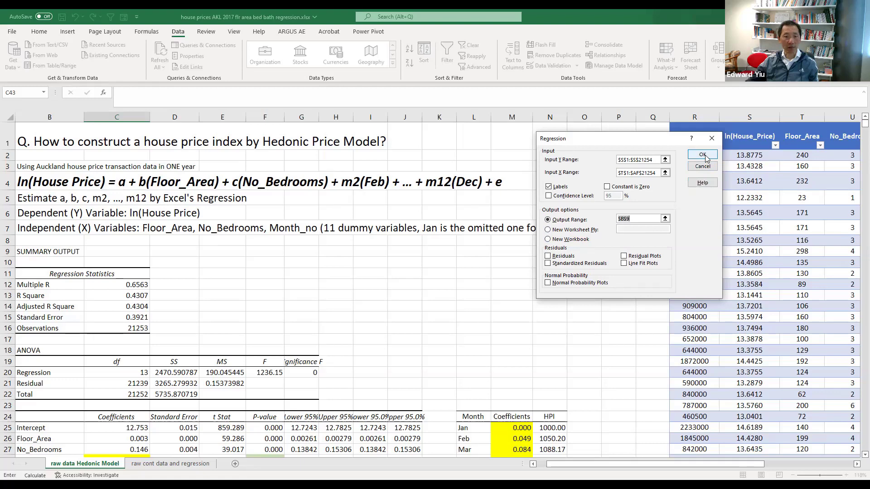
Step: Run the regression to B9 and review the Aug p-value and Feb coefficient in the output
click(701, 154)
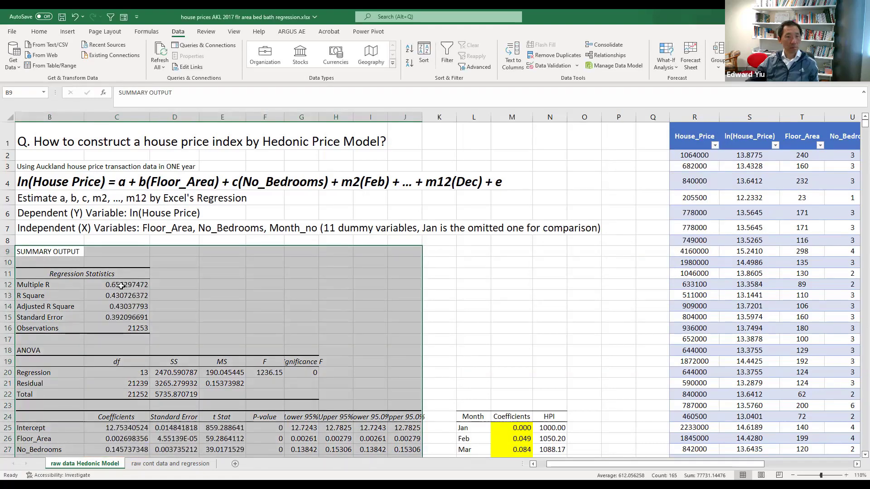
mouse_move(117, 283)
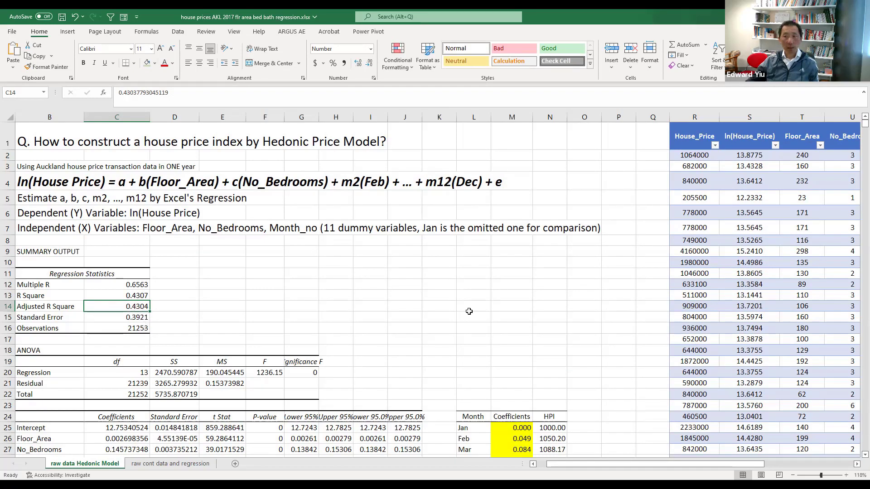
mouse_move(138, 329)
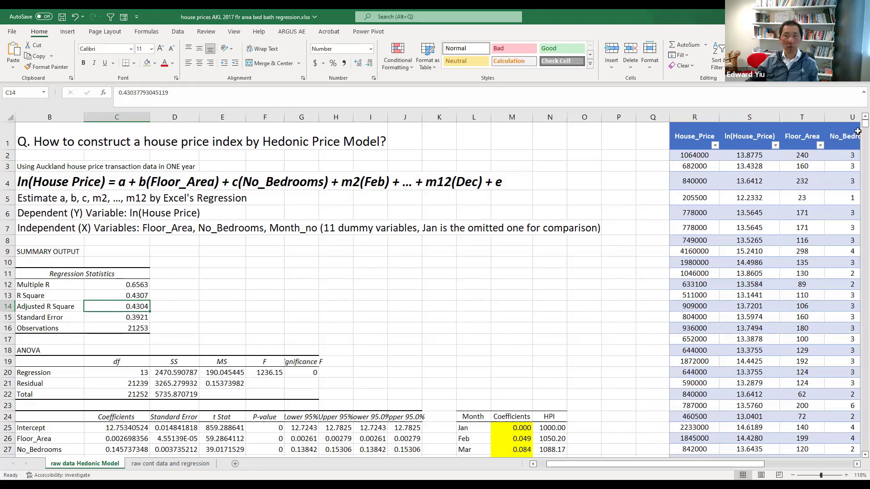
scroll(down, 3)
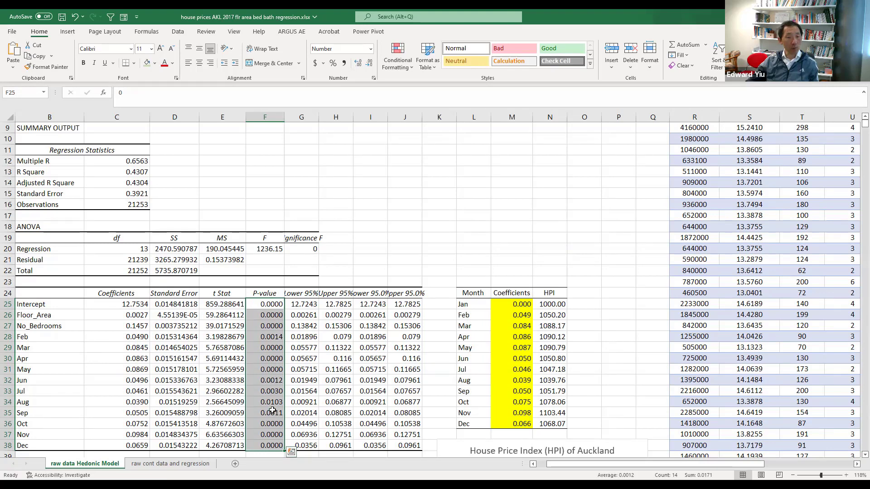
click(266, 402)
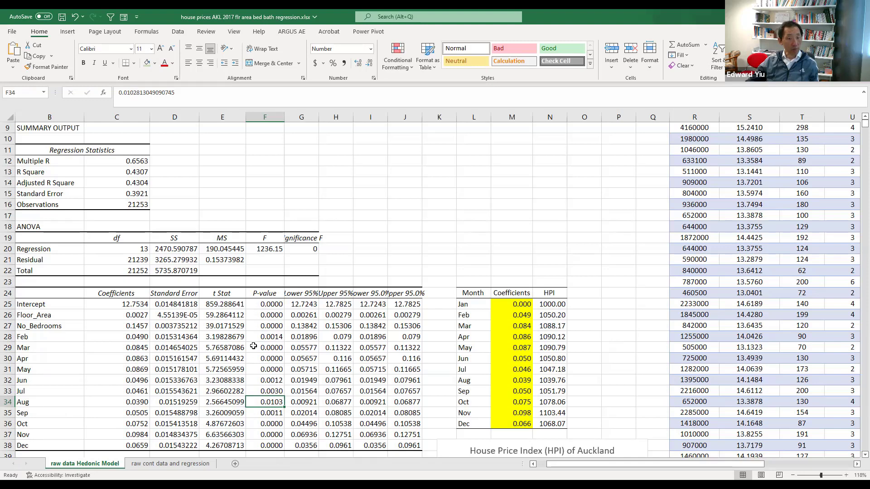
click(116, 336)
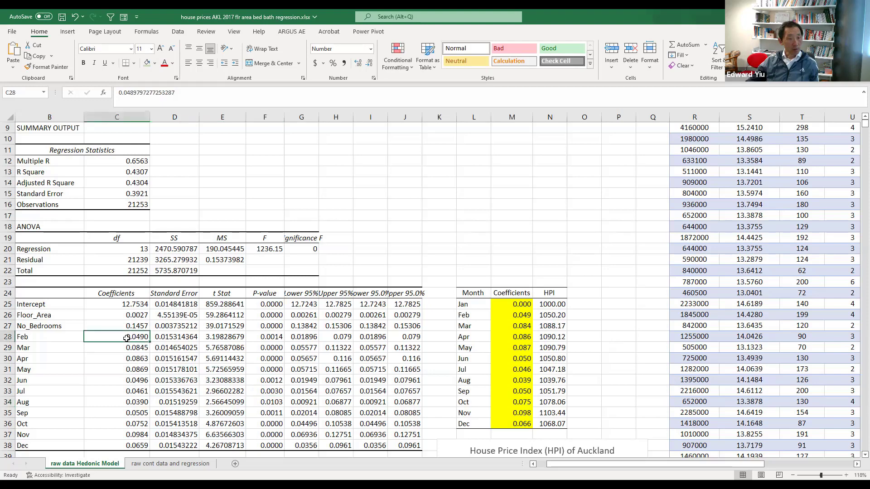
Step: Select the Feb–Dec coefficients C28:C38 and verify the February HPI formula =EXP(M26)*1000
drag(117, 337, 117, 446)
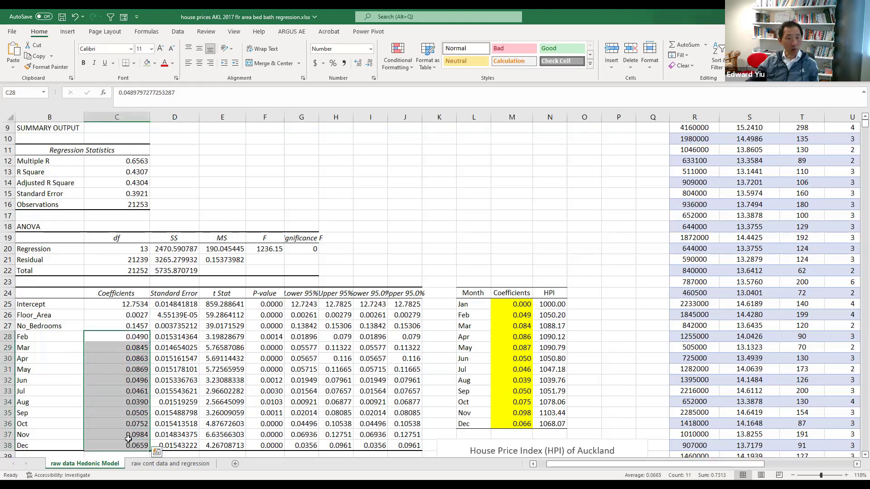
mouse_move(132, 382)
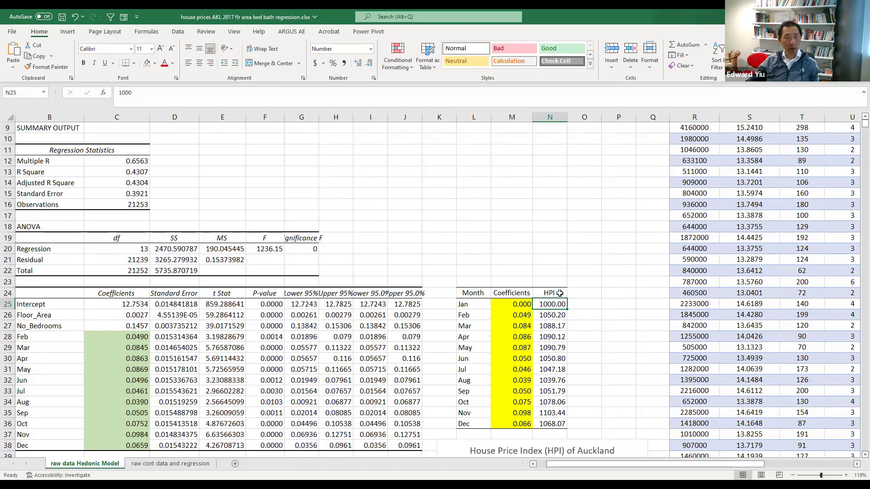
mouse_move(521, 330)
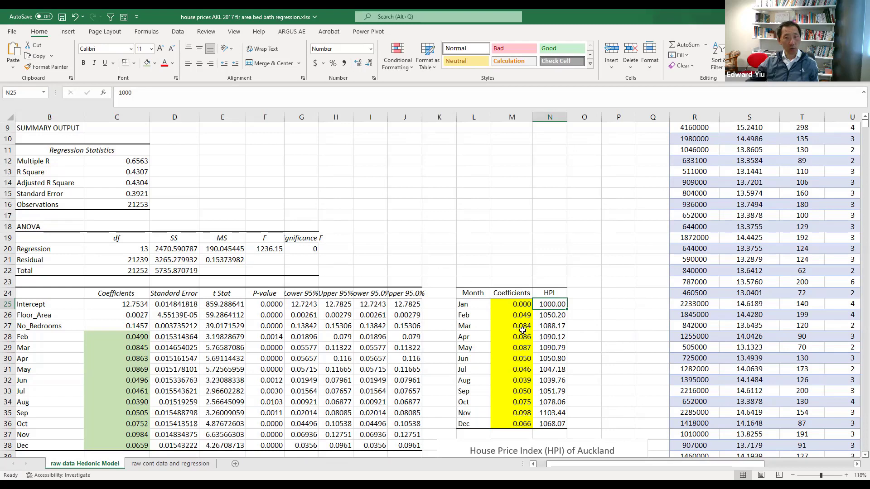
click(550, 315)
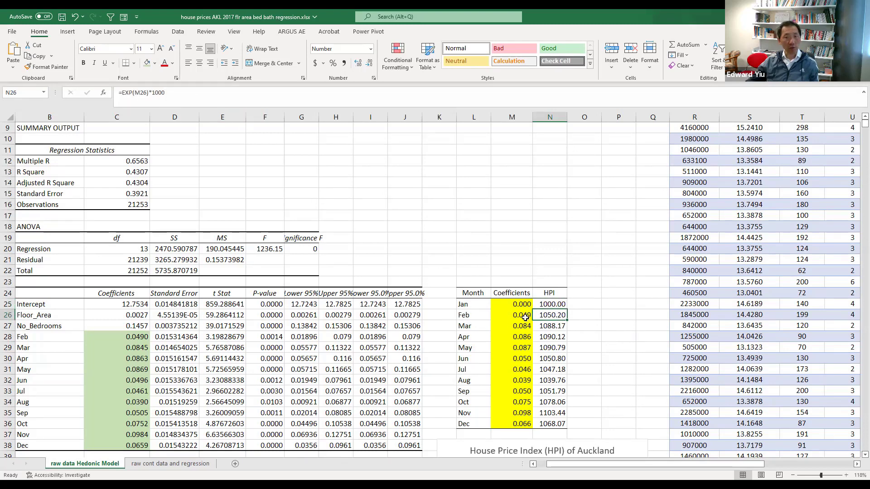
mouse_move(519, 321)
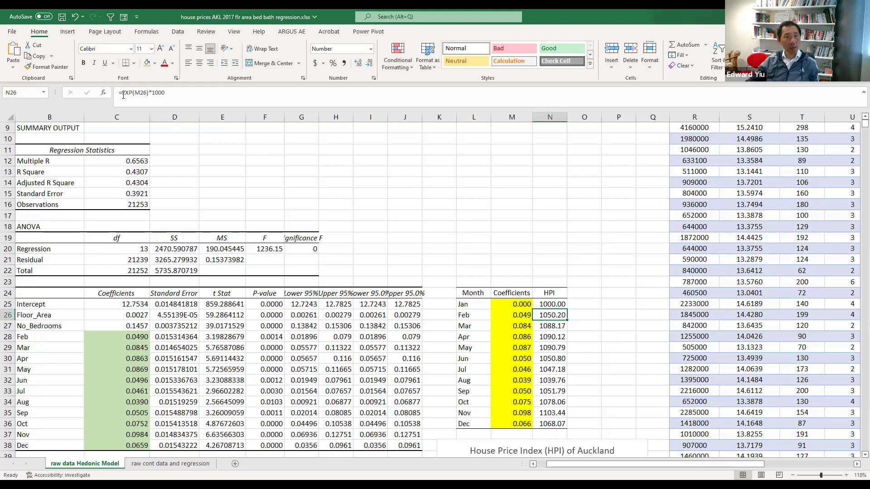
double_click(551, 315)
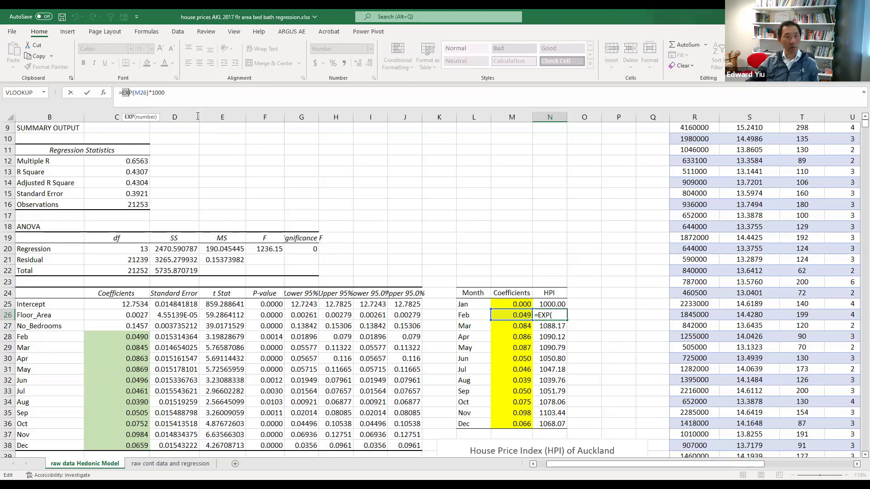
mouse_move(632, 358)
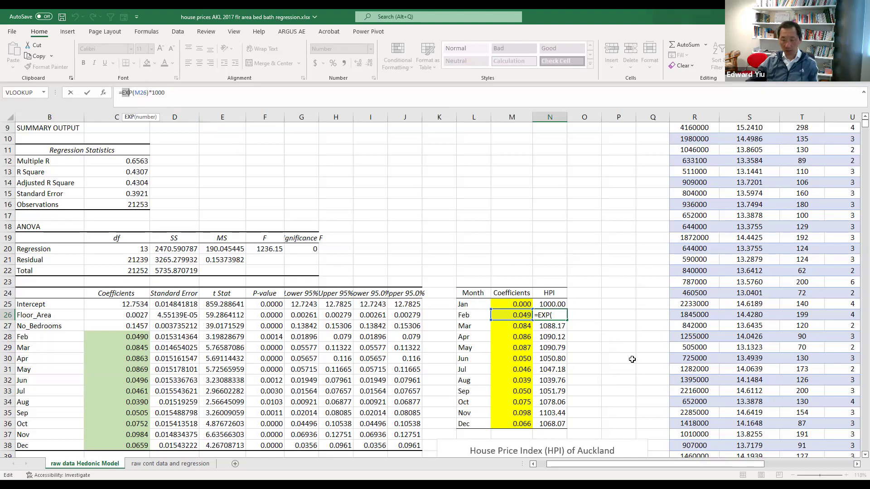
key(Enter)
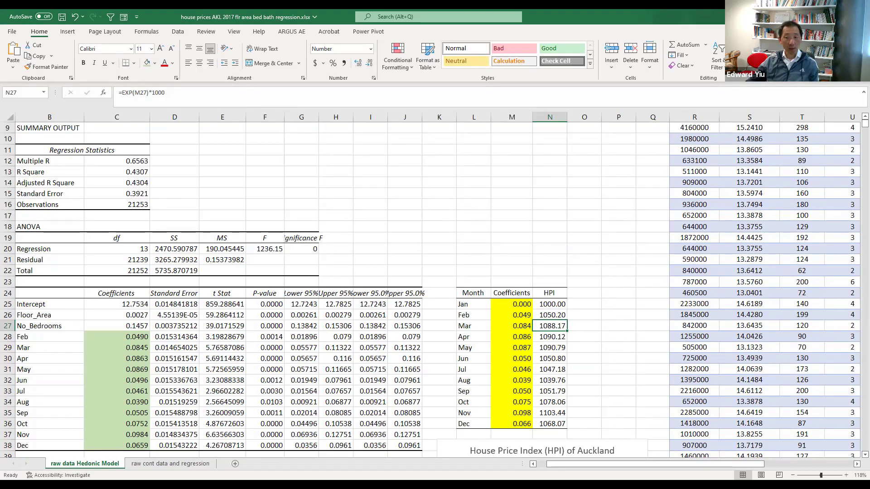
mouse_move(819, 453)
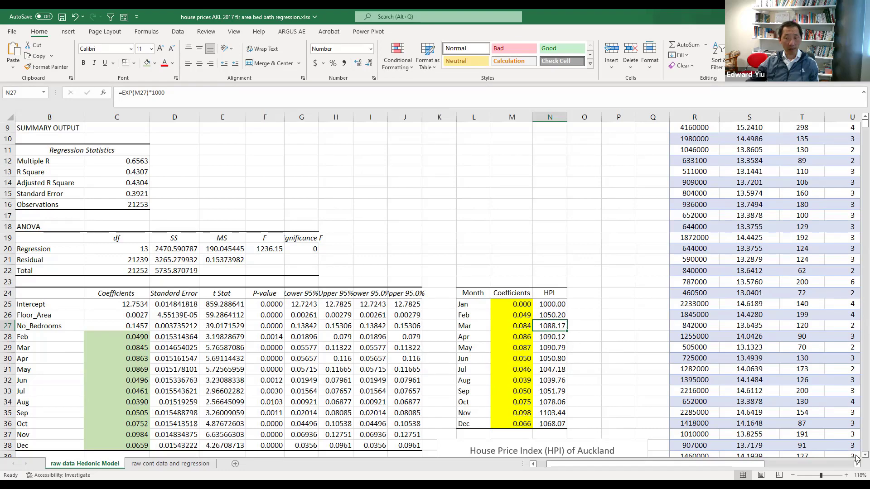
Step: Scroll down to the House Price Index of Auckland (Jan = 1000) line chart
scroll(down, 3)
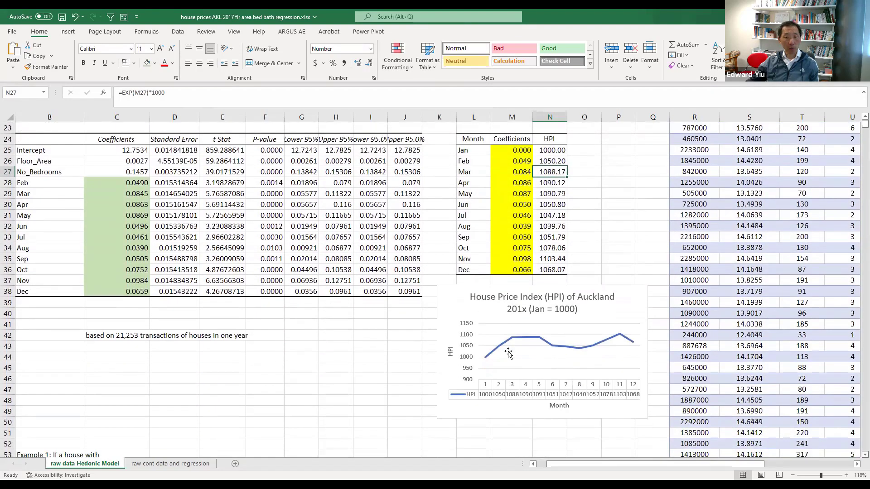
mouse_move(511, 318)
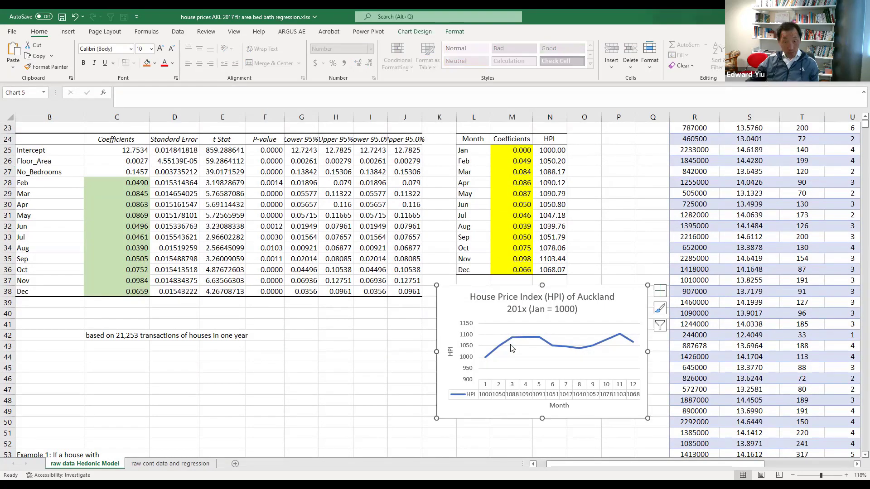
mouse_move(586, 354)
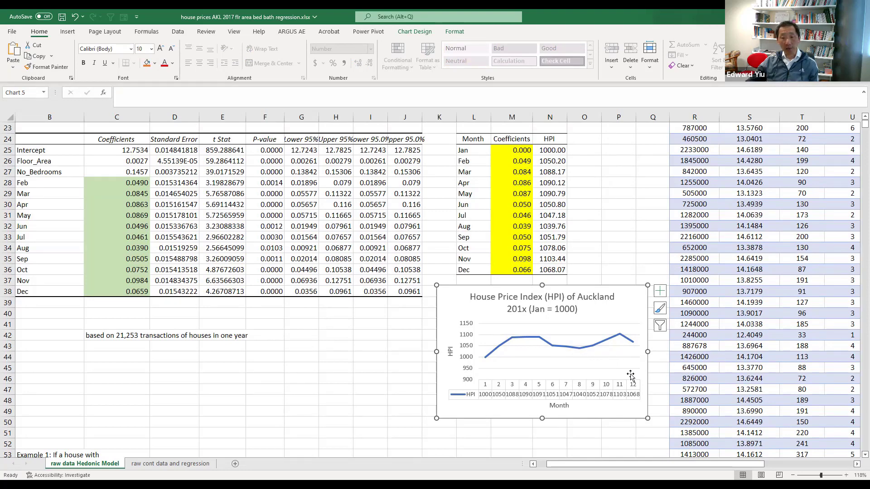
mouse_move(638, 420)
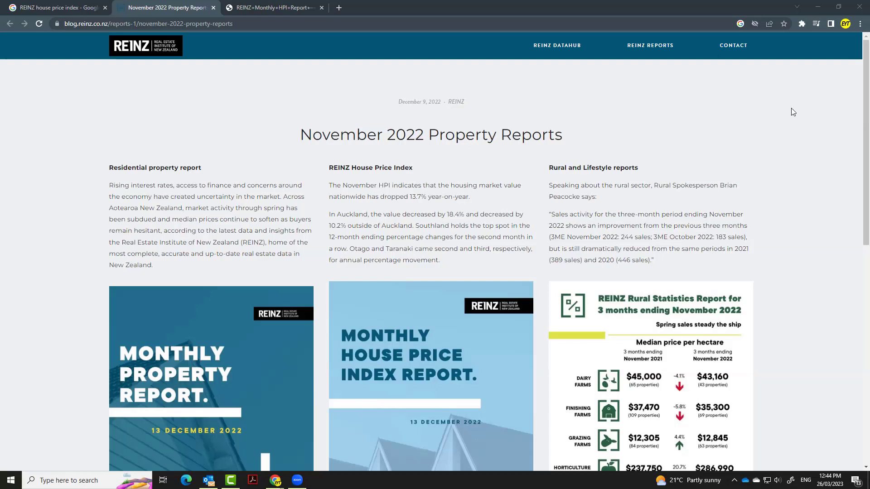
mouse_move(294, 140)
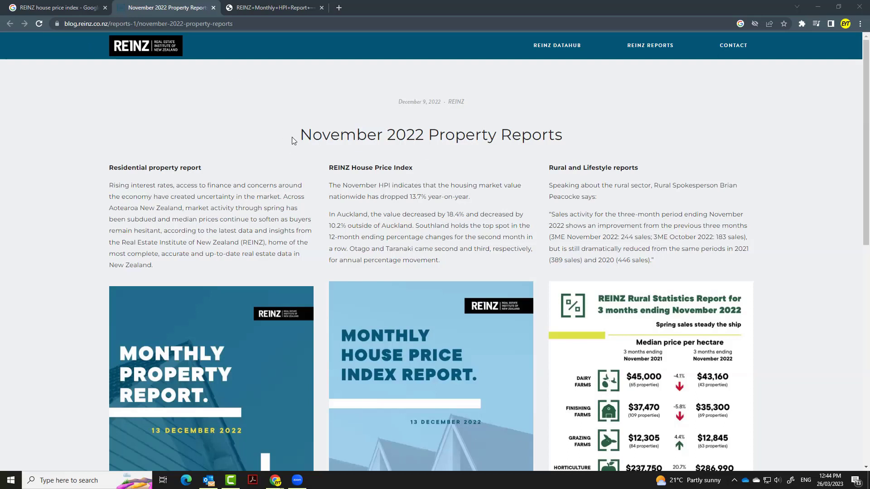
mouse_move(147, 78)
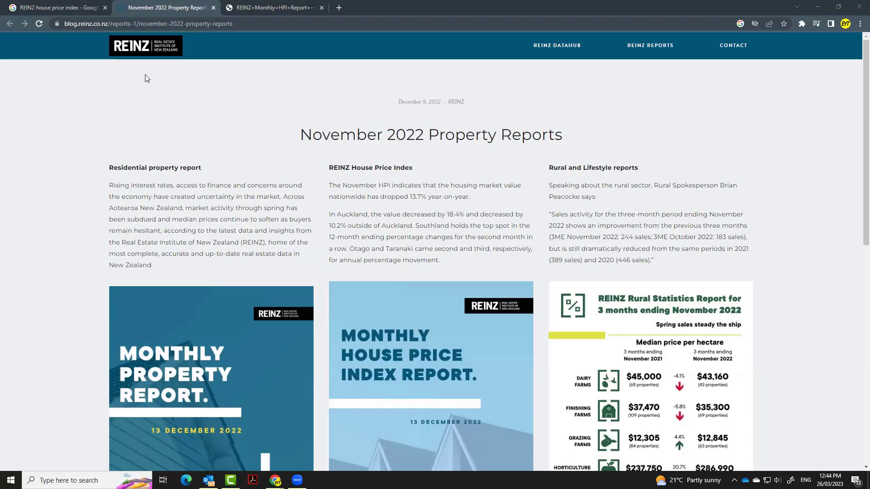
mouse_move(395, 340)
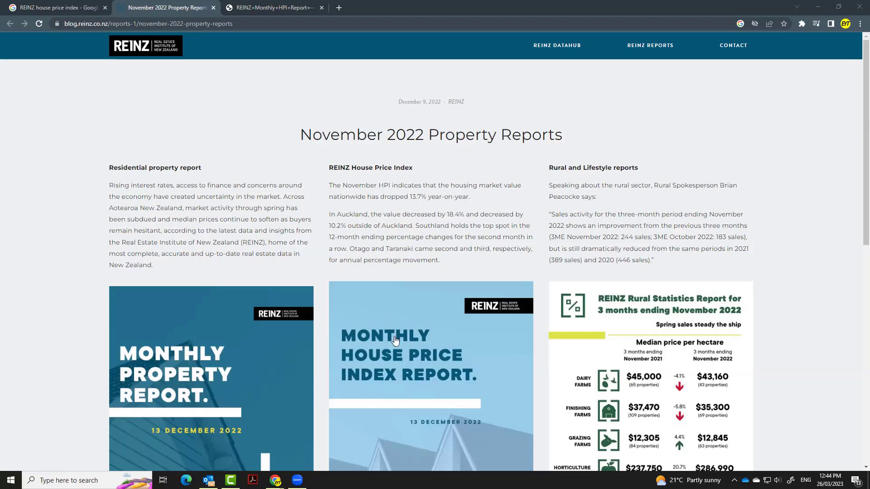
mouse_move(420, 400)
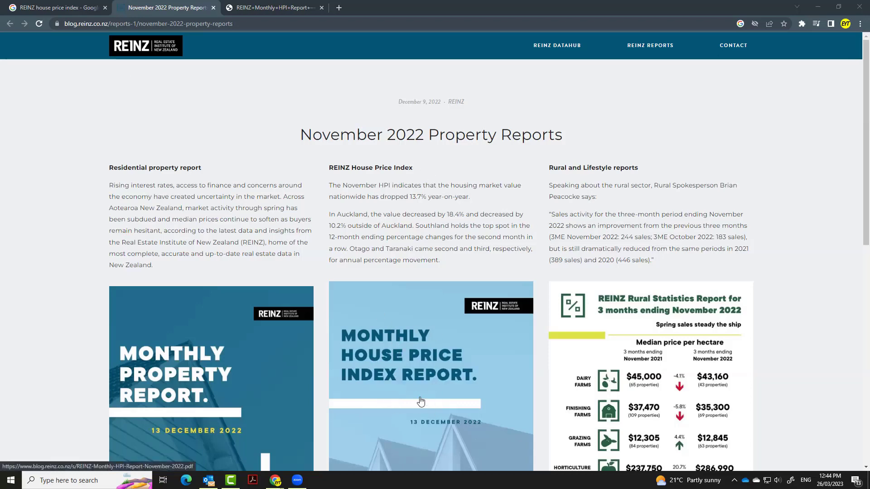
Step: Open the November 2022 Monthly House Price Index Report PDF from its cover image
click(420, 401)
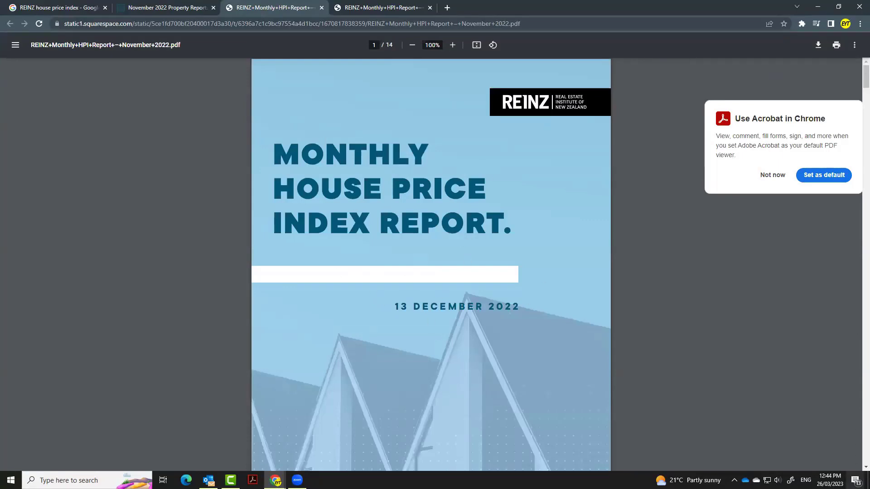
mouse_move(857, 445)
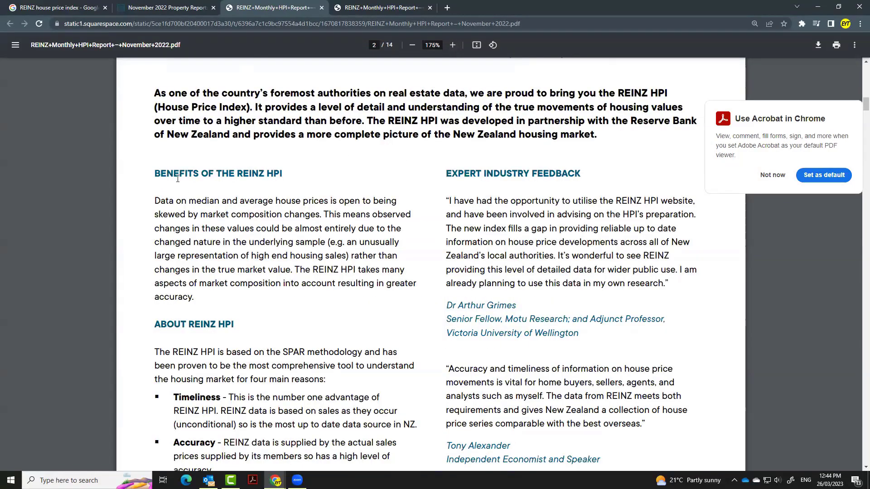
mouse_move(218, 184)
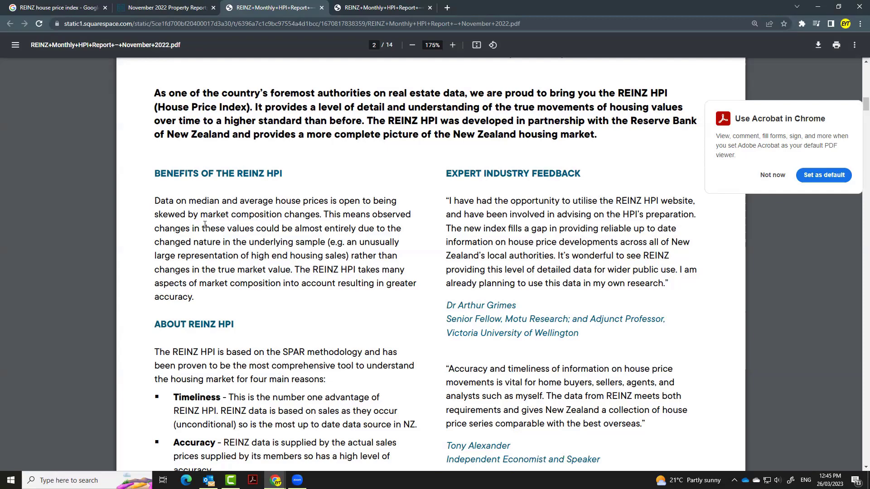
mouse_move(212, 228)
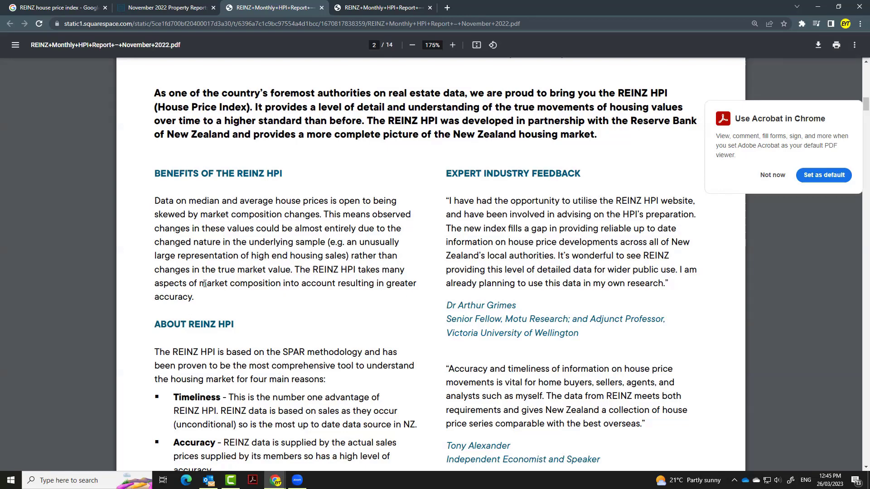
mouse_move(362, 297)
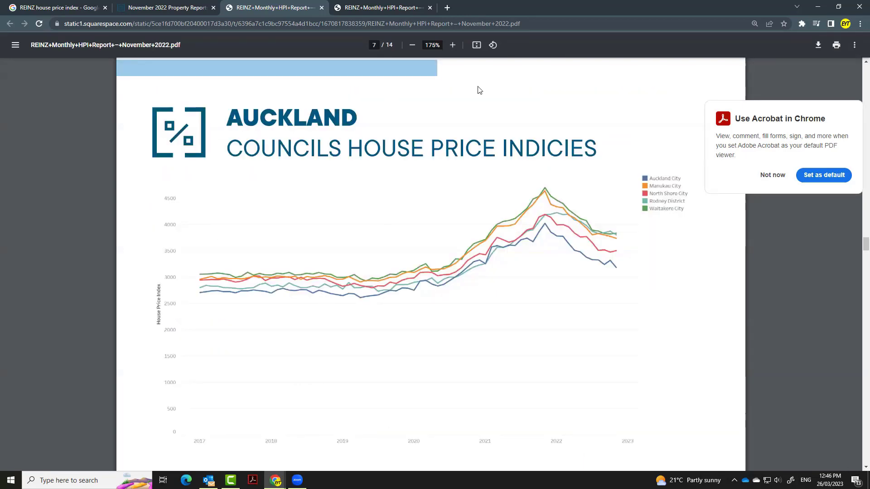
mouse_move(344, 306)
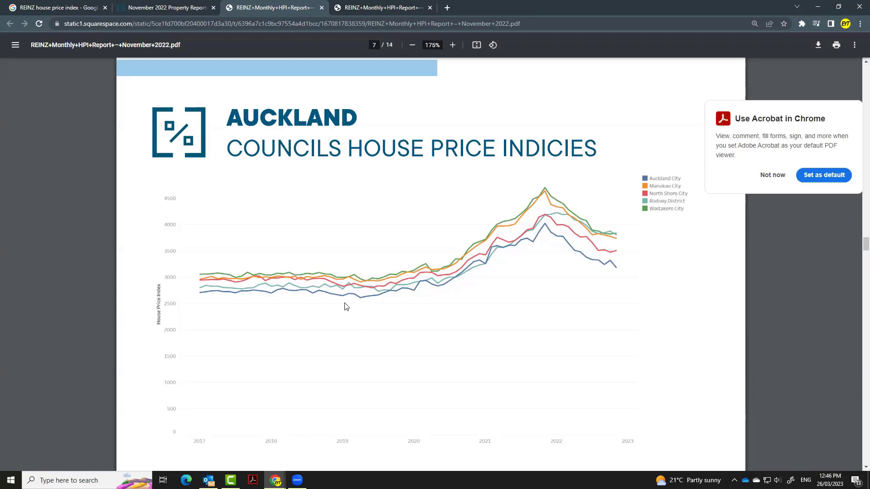
mouse_move(250, 315)
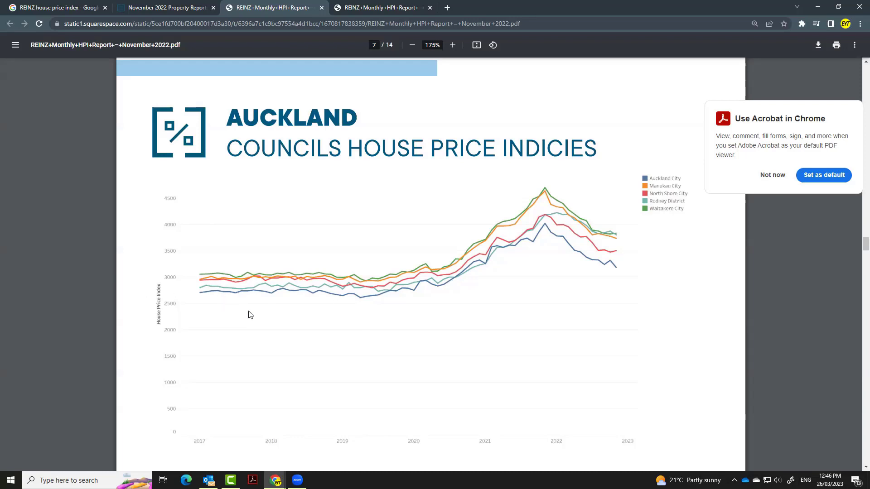
mouse_move(611, 219)
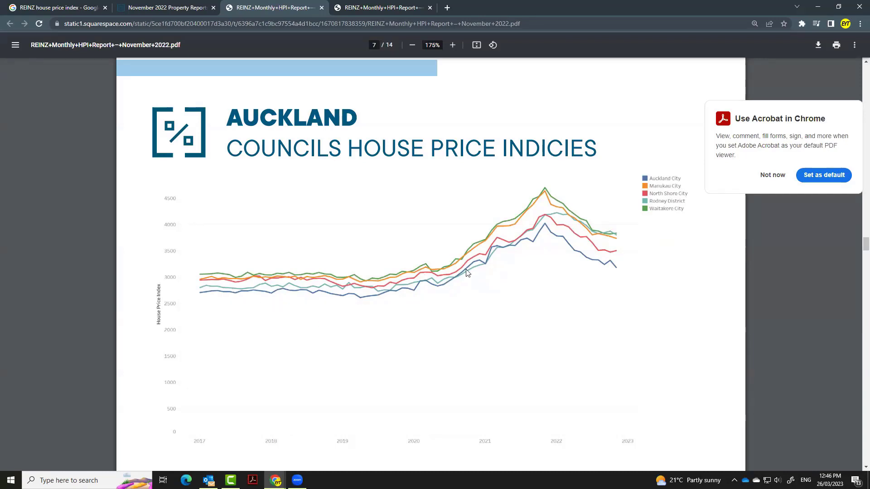
mouse_move(345, 321)
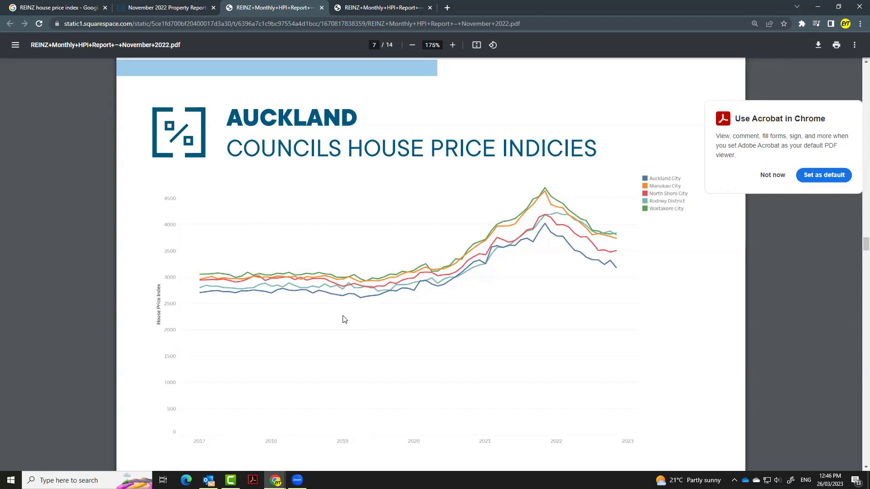
mouse_move(381, 310)
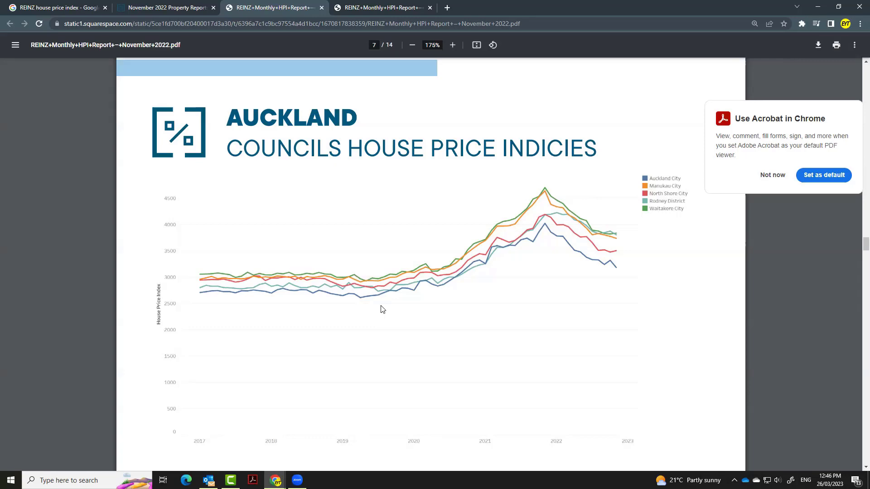
mouse_move(475, 309)
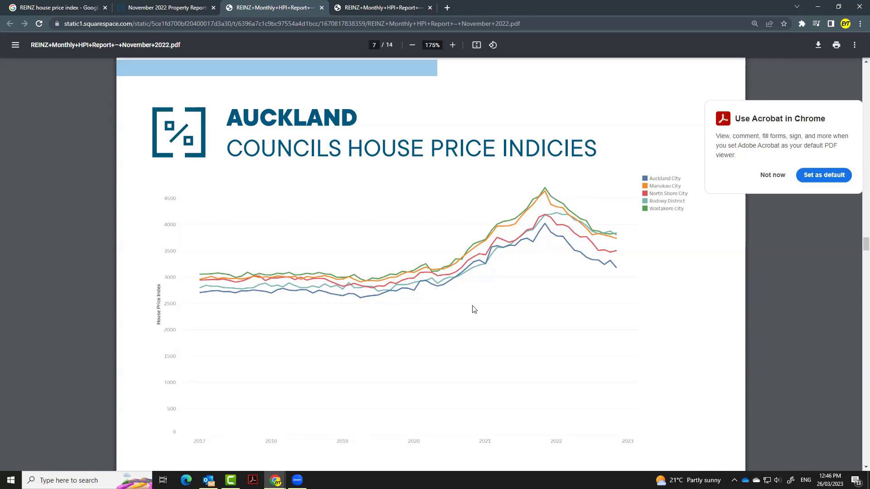